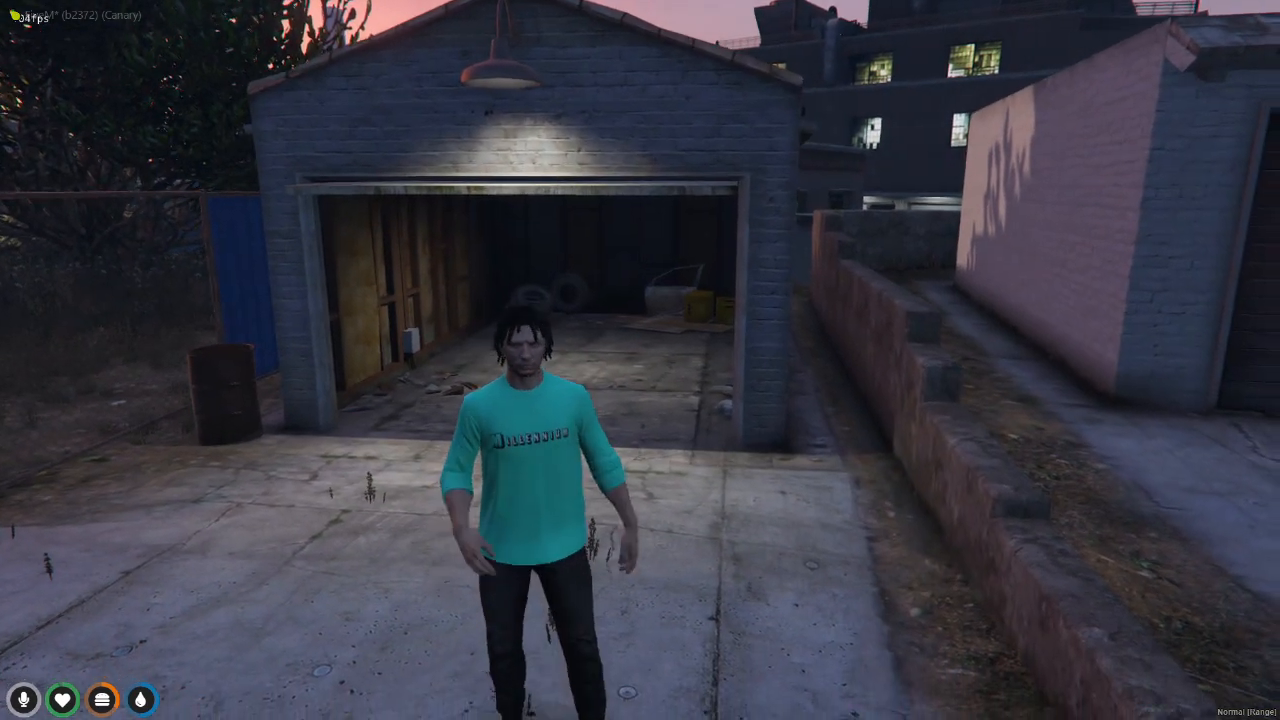
Step: Copy the city hall ped block to the end of Config.Peds and relabel its comment scrapyard-guy
key("w")
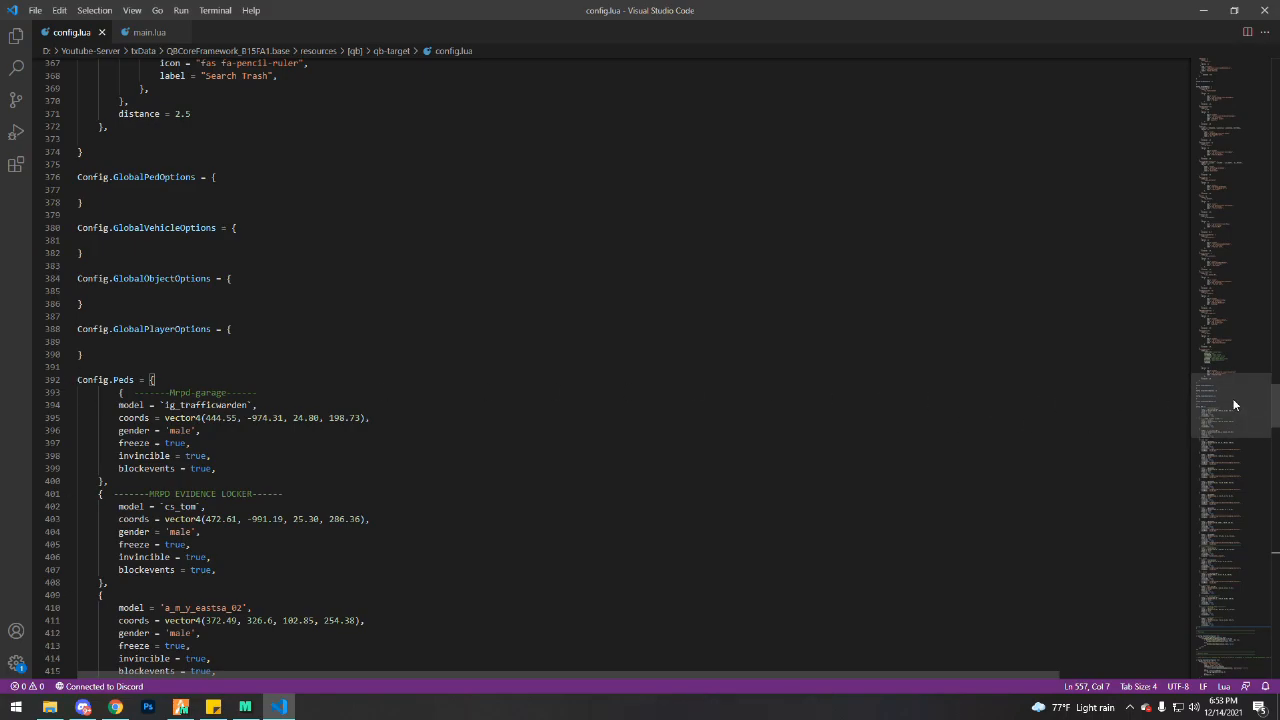
scroll("down", 3)
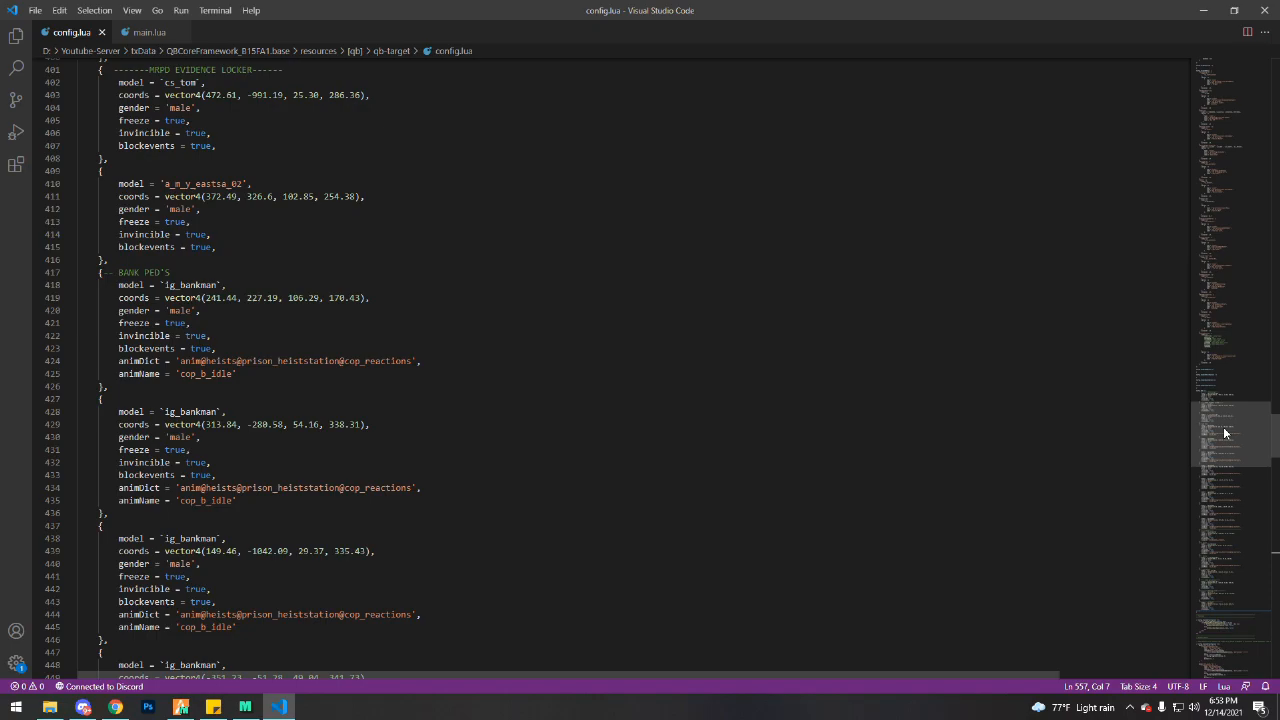
scroll("down", 3)
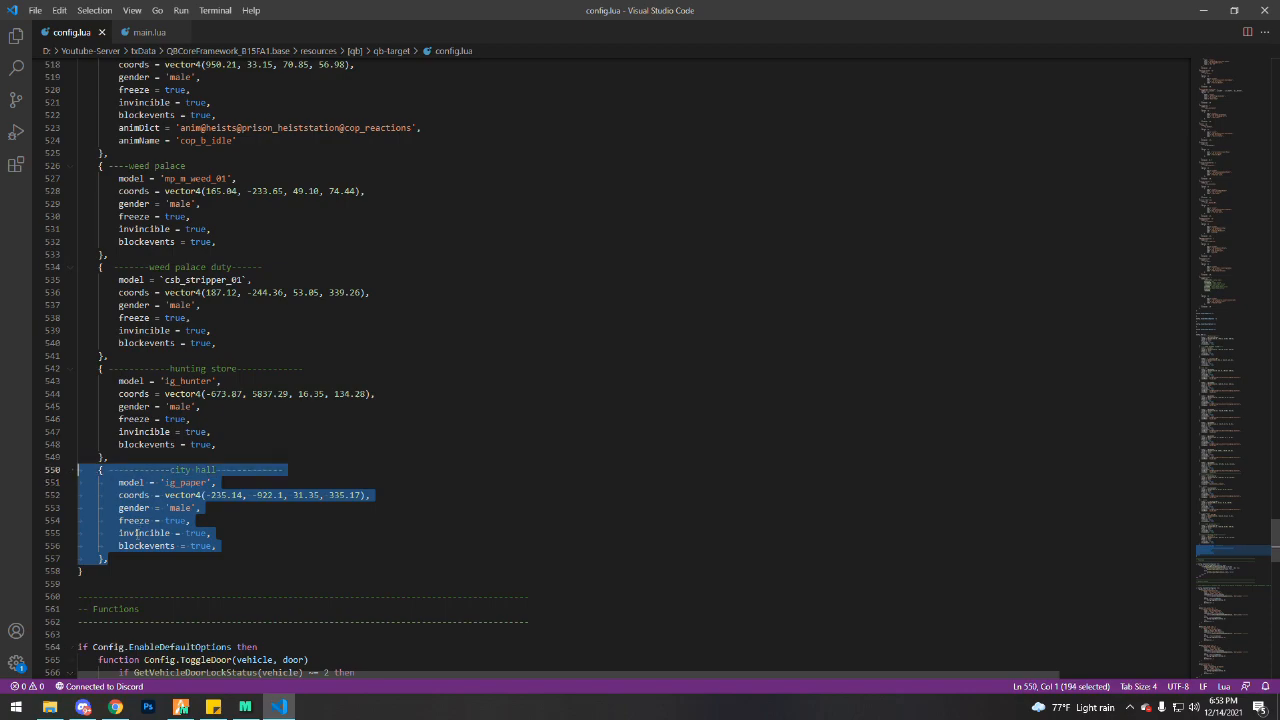
left_click(122, 558)
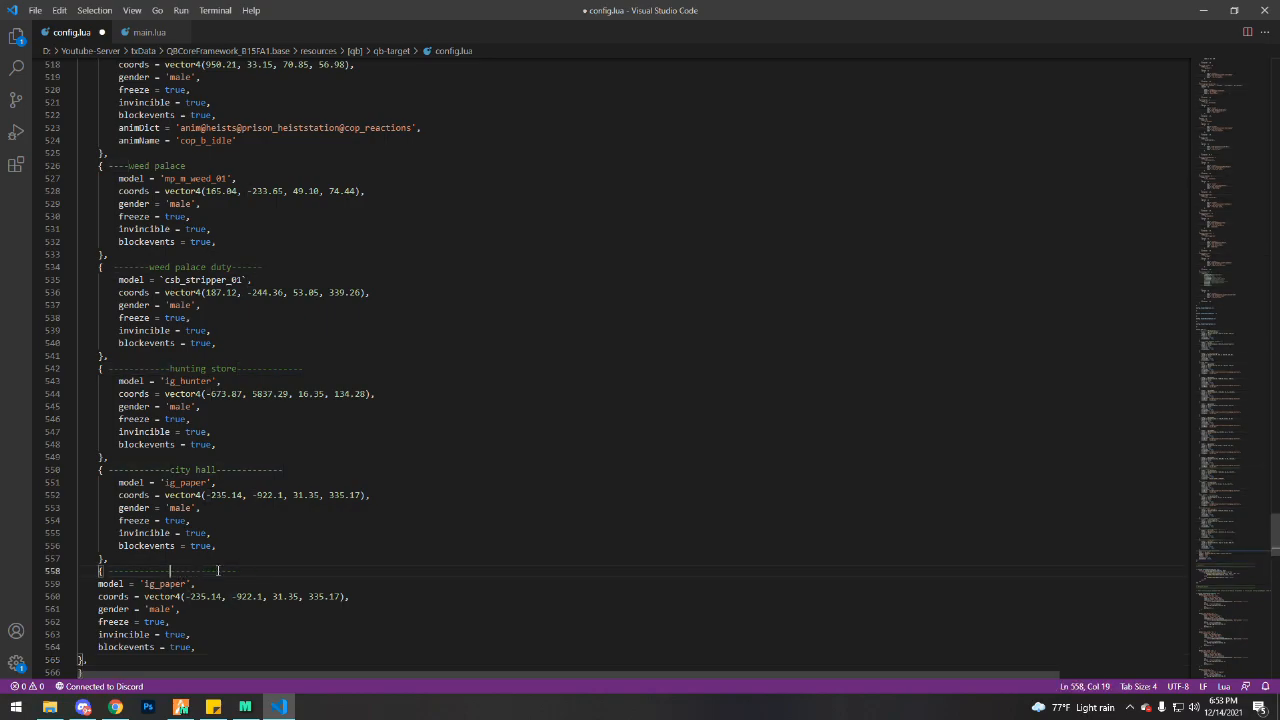
type("scrap")
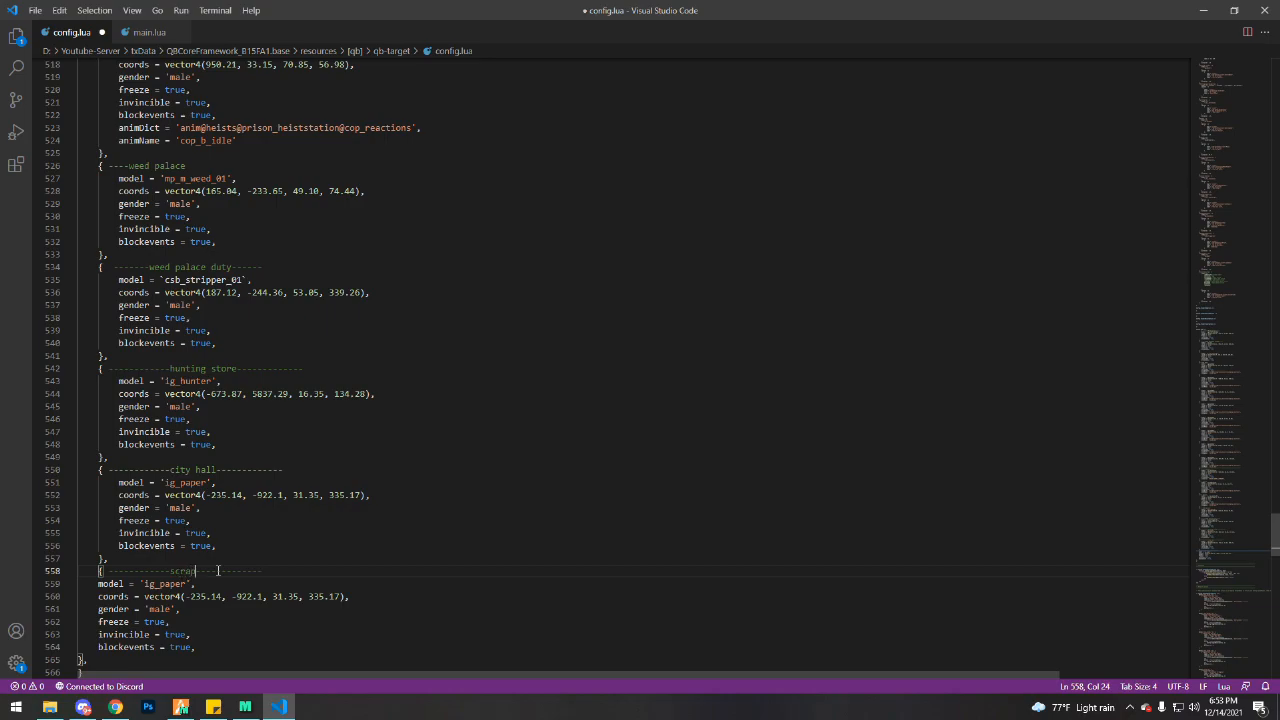
type("yand")
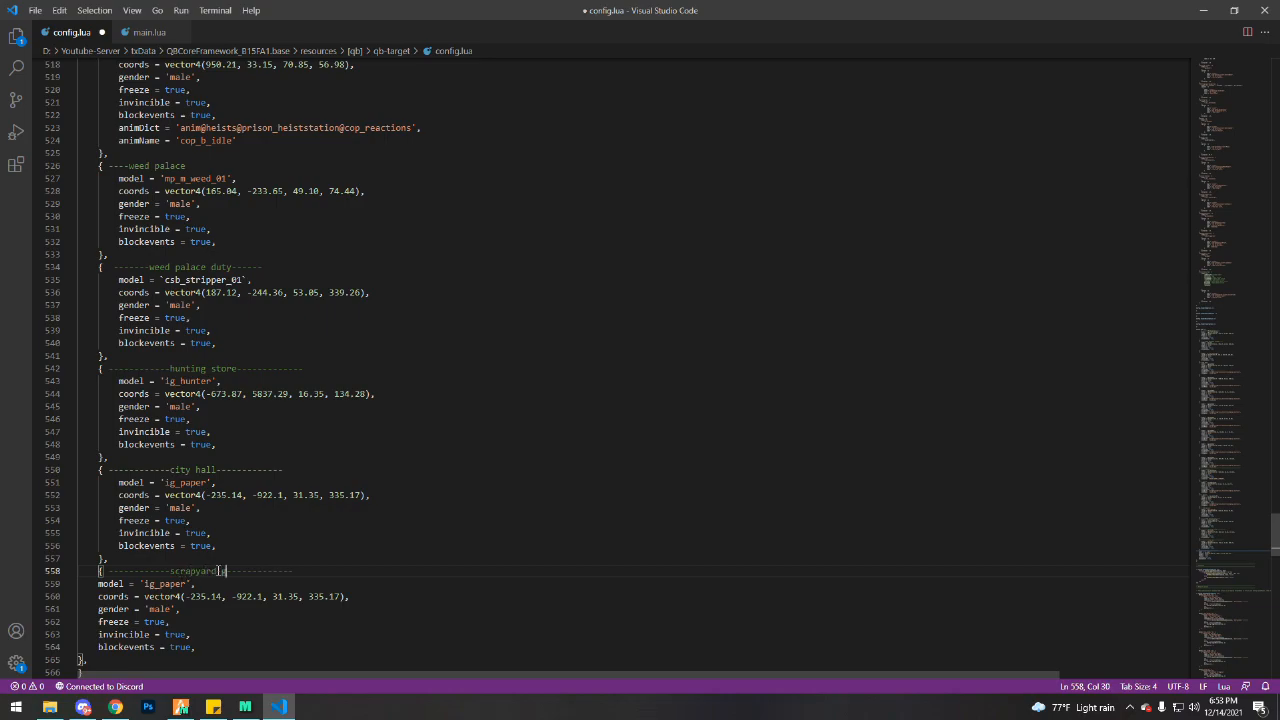
type("guy")
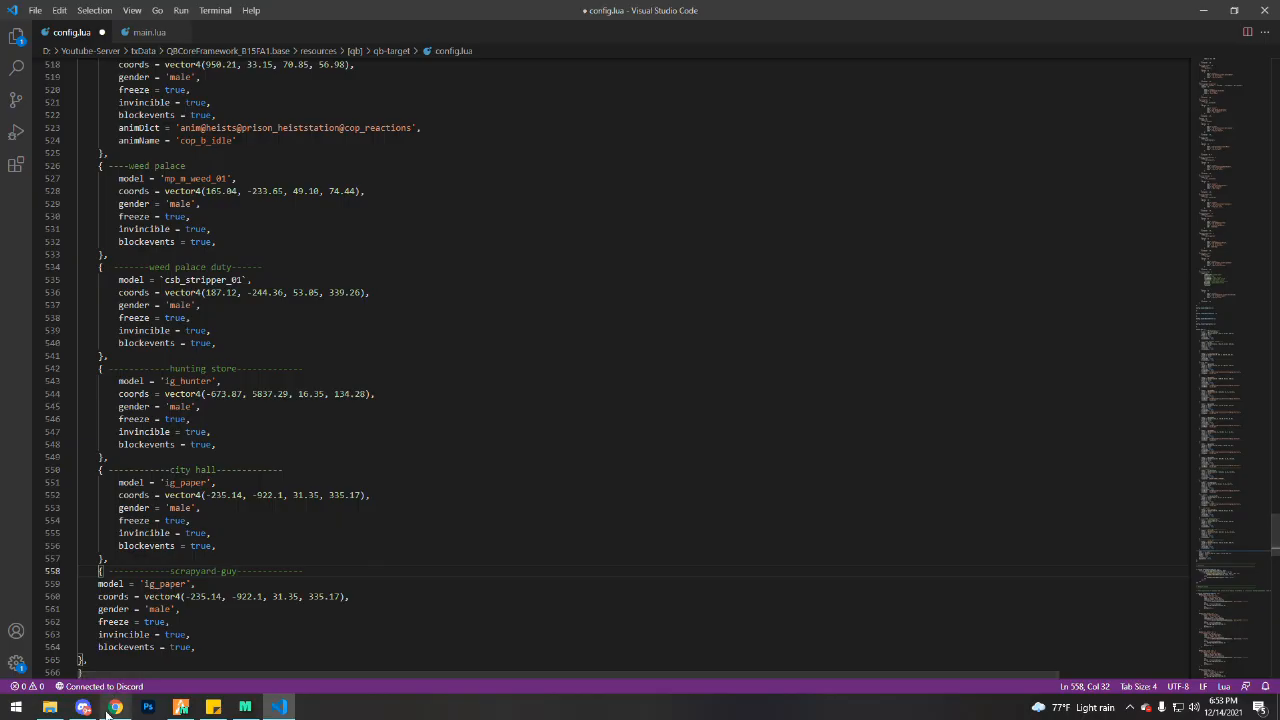
Step: Consult the FiveM Docs Gang male models and pick out g_m_m_importexport_01 for copying
left_click(116, 707)
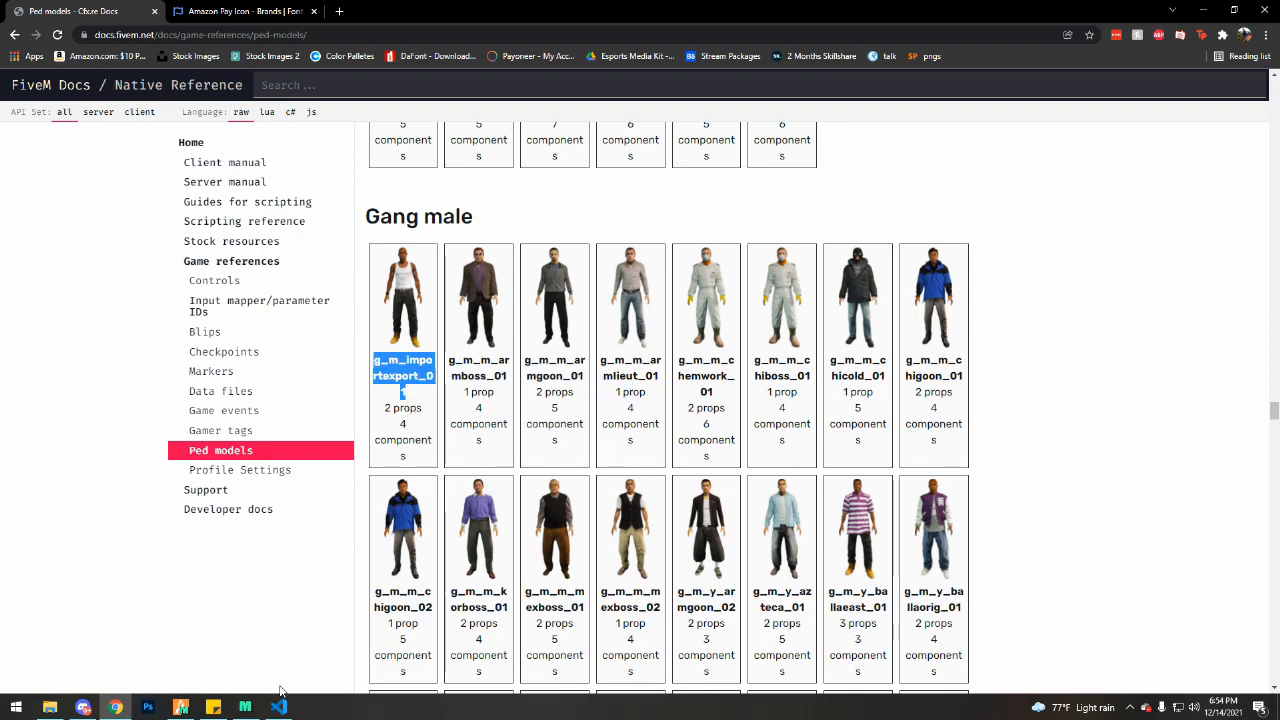
left_click(278, 707)
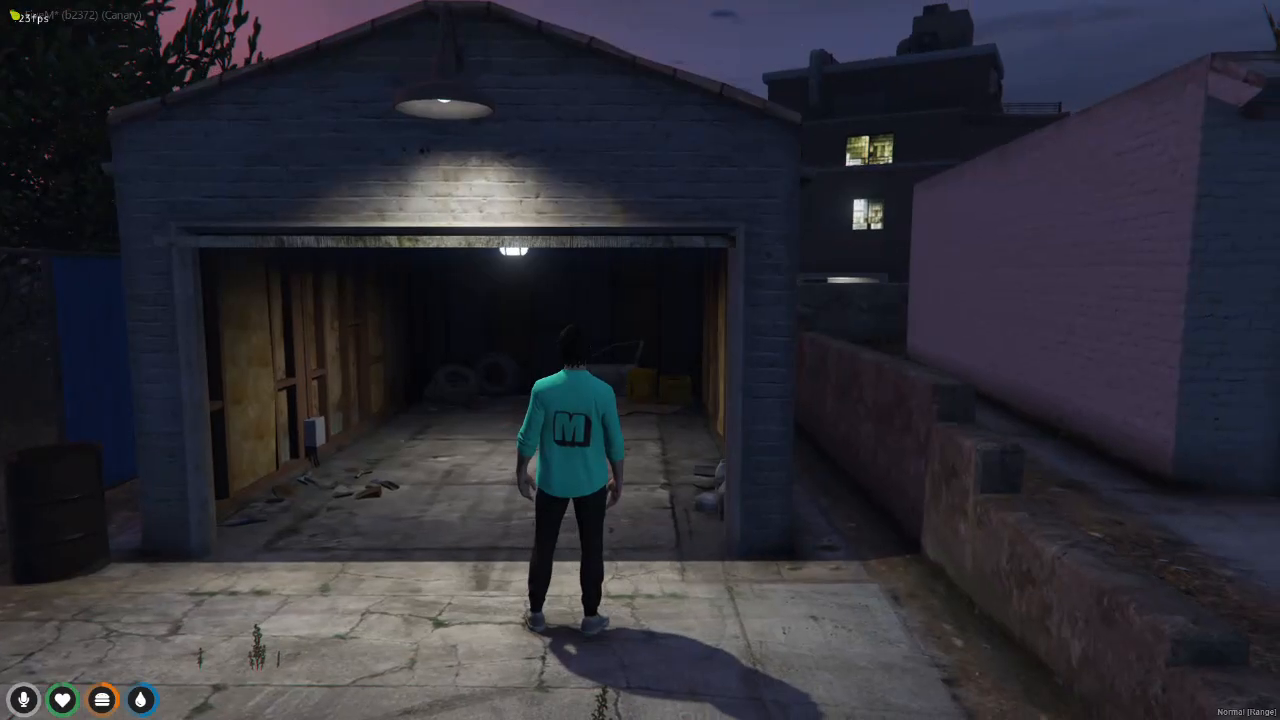
key("w")
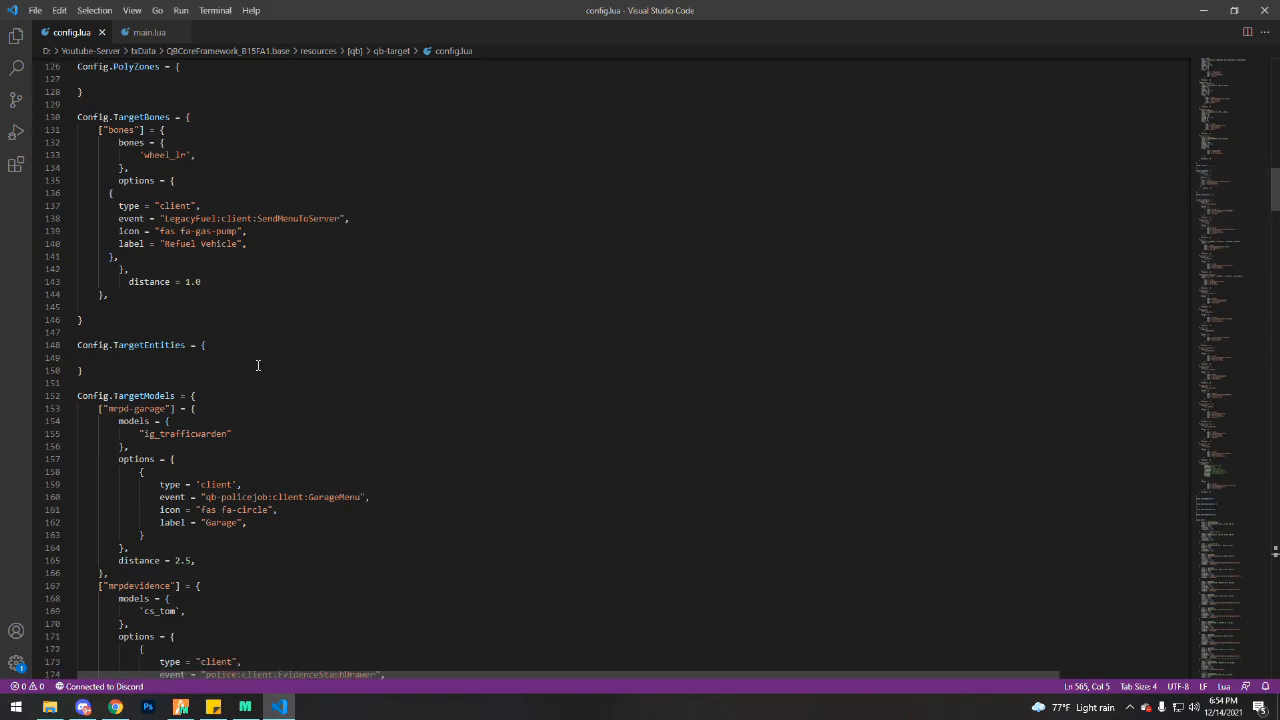
Step: Give the scrapyard-guy TargetModels entry the g_m_m_importexport_01 model taken from its ped entry
scroll("down", 3)
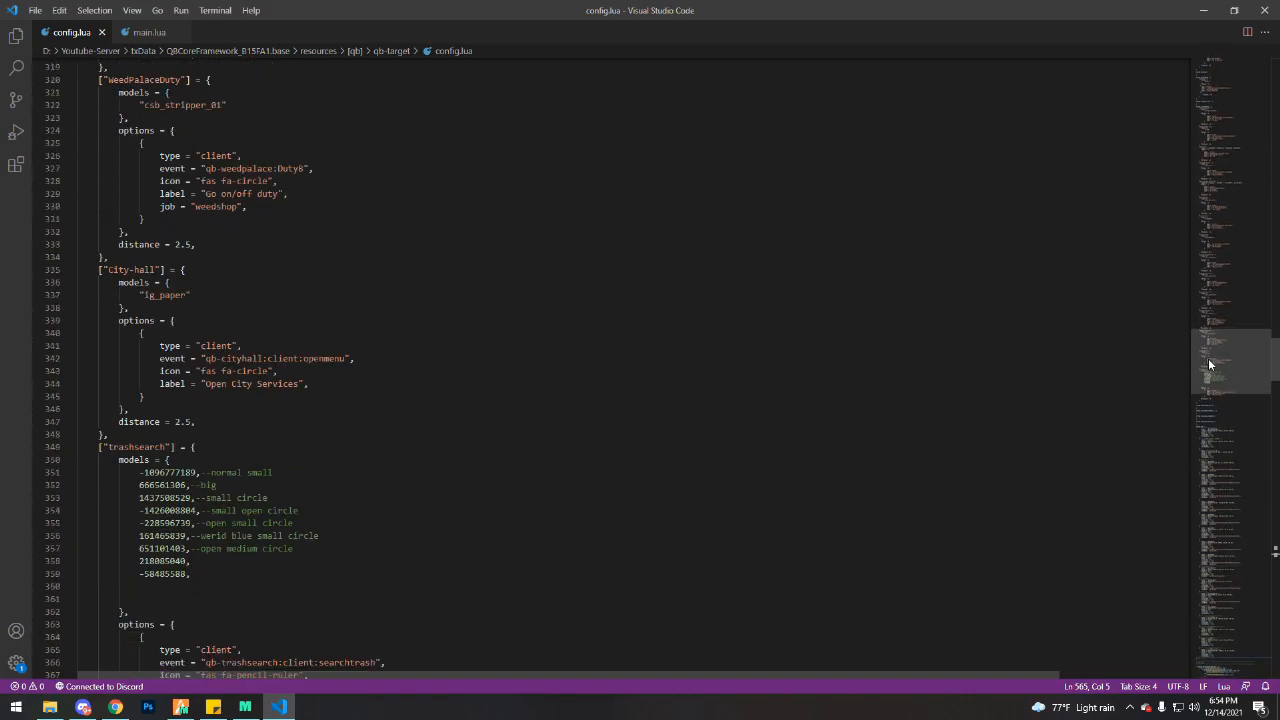
scroll("down", 3)
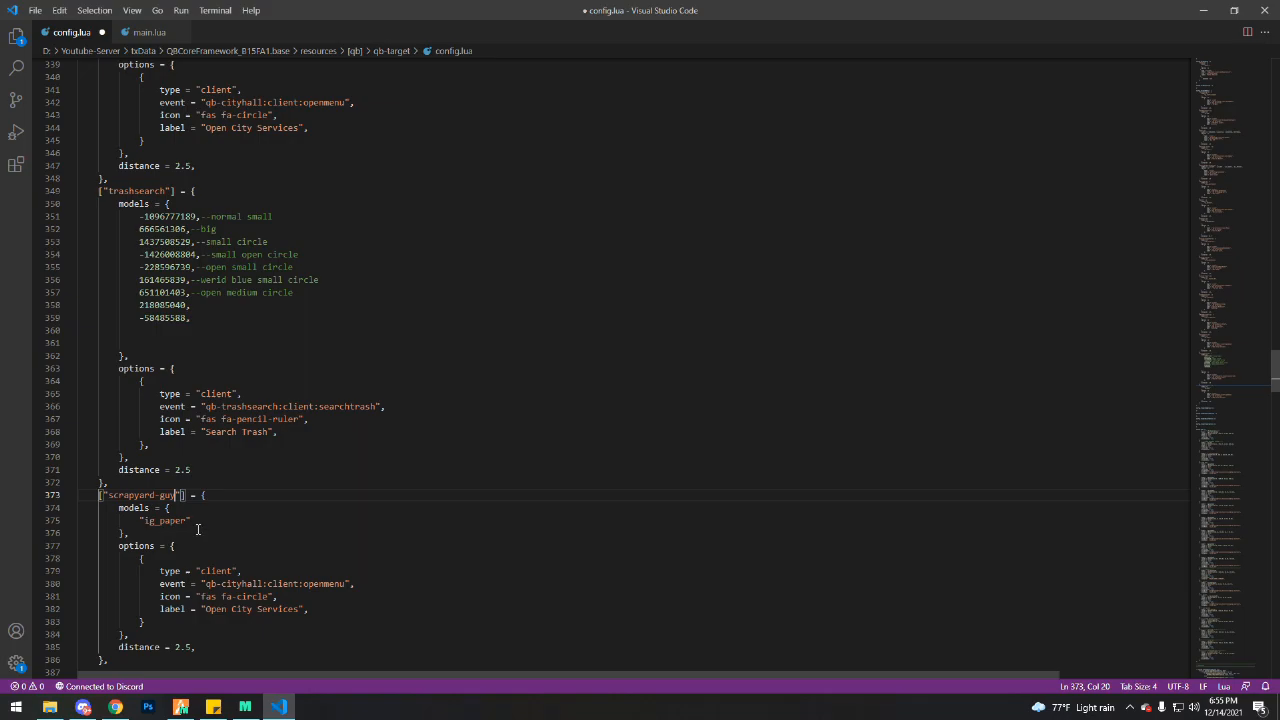
scroll("down", 3)
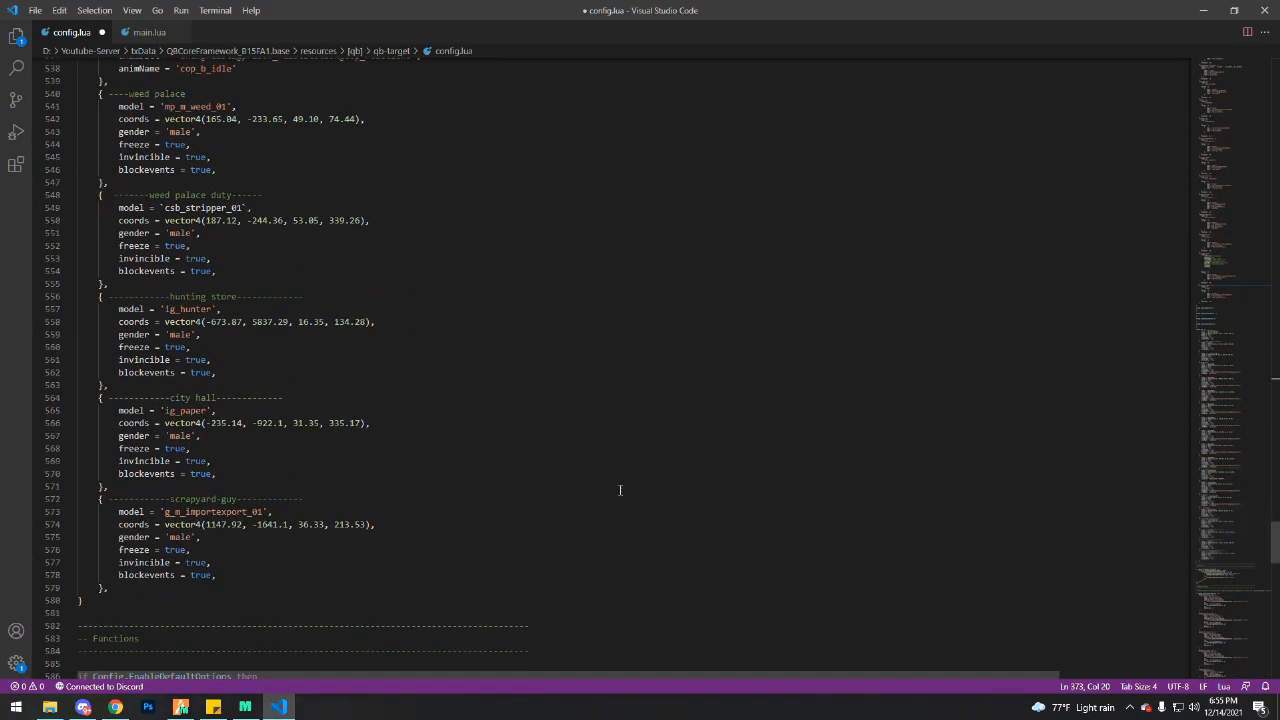
double_click(214, 511)
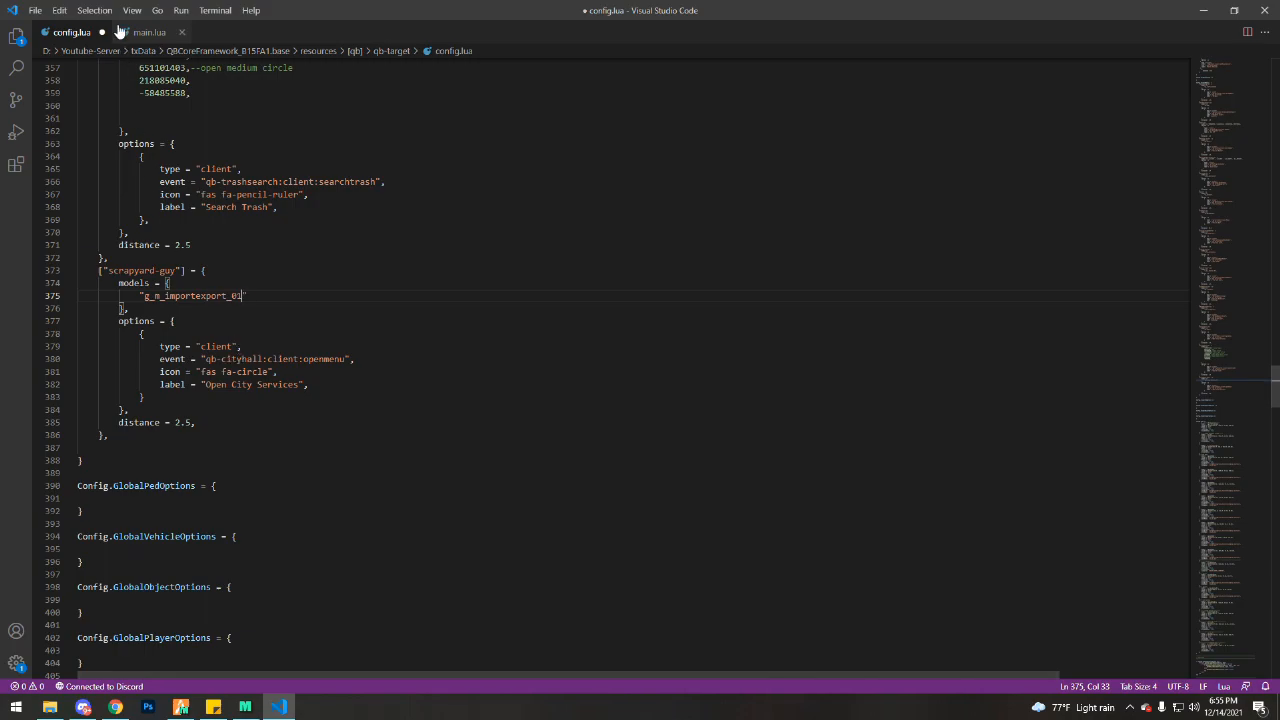
Step: In main.lua, reword the getvehicles Notify text to 'You will be contacted..Now leave..'
left_click(148, 32)
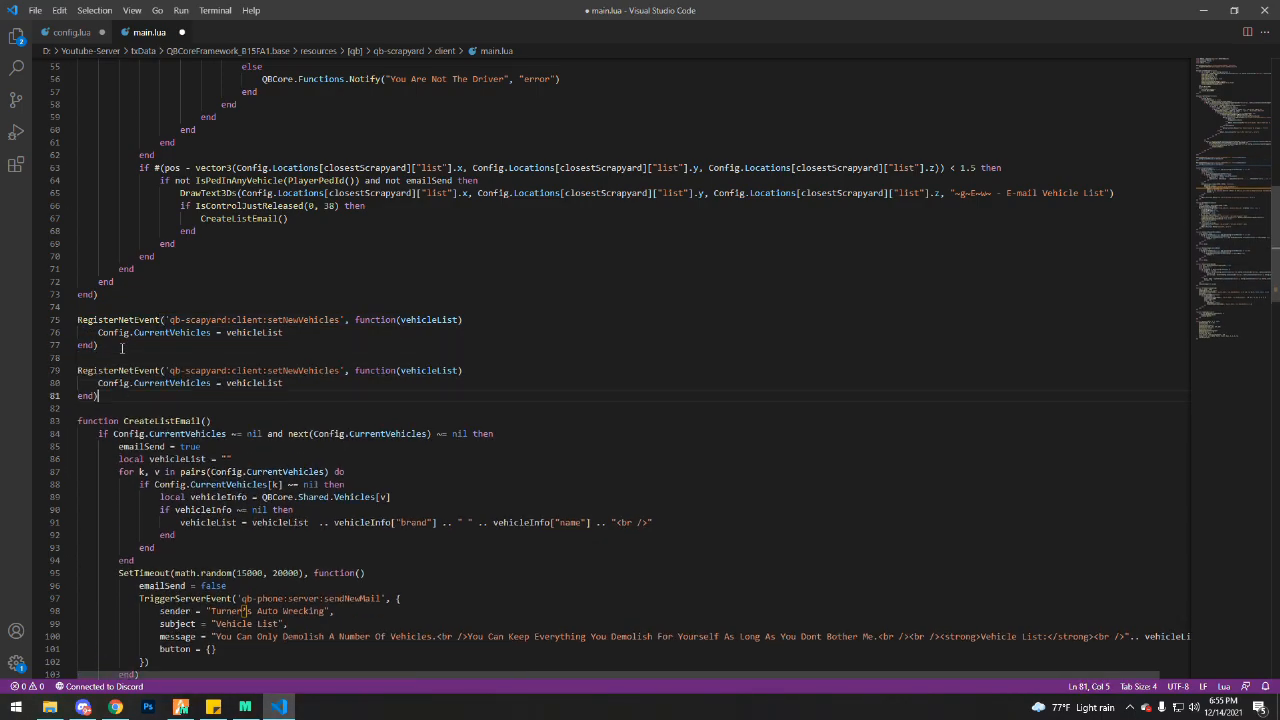
double_click(305, 370)
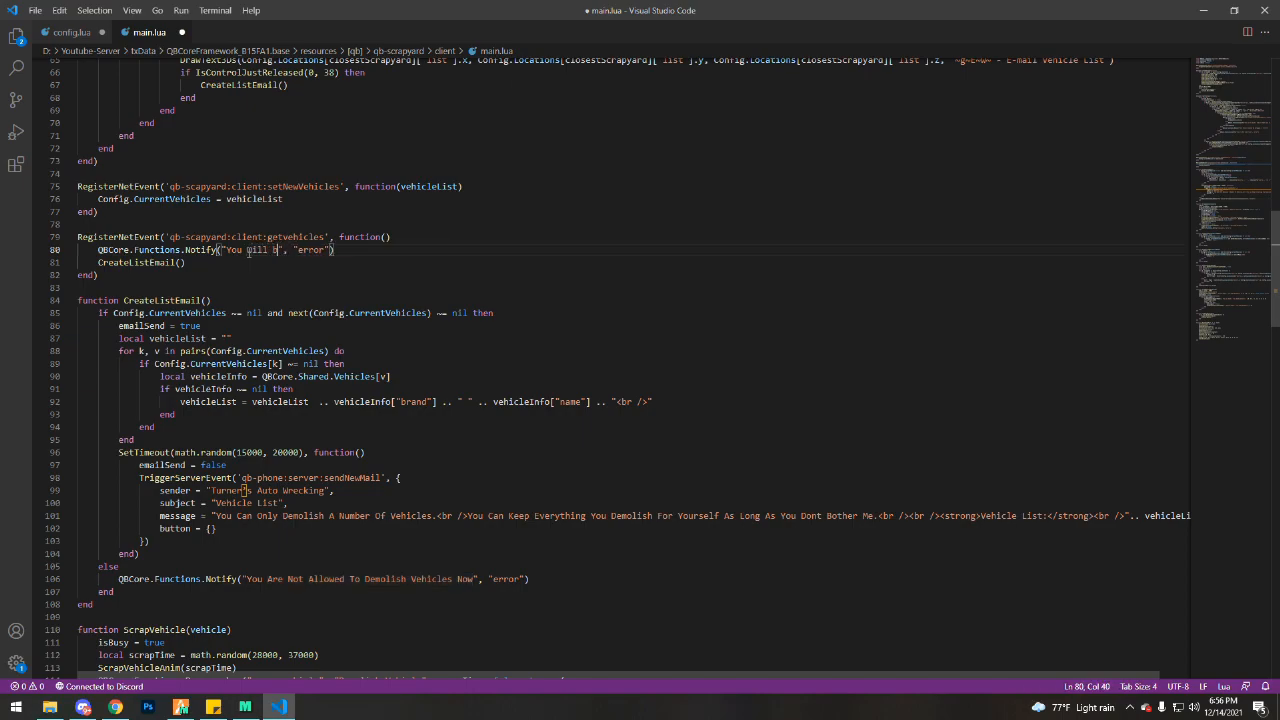
type("be contacted")
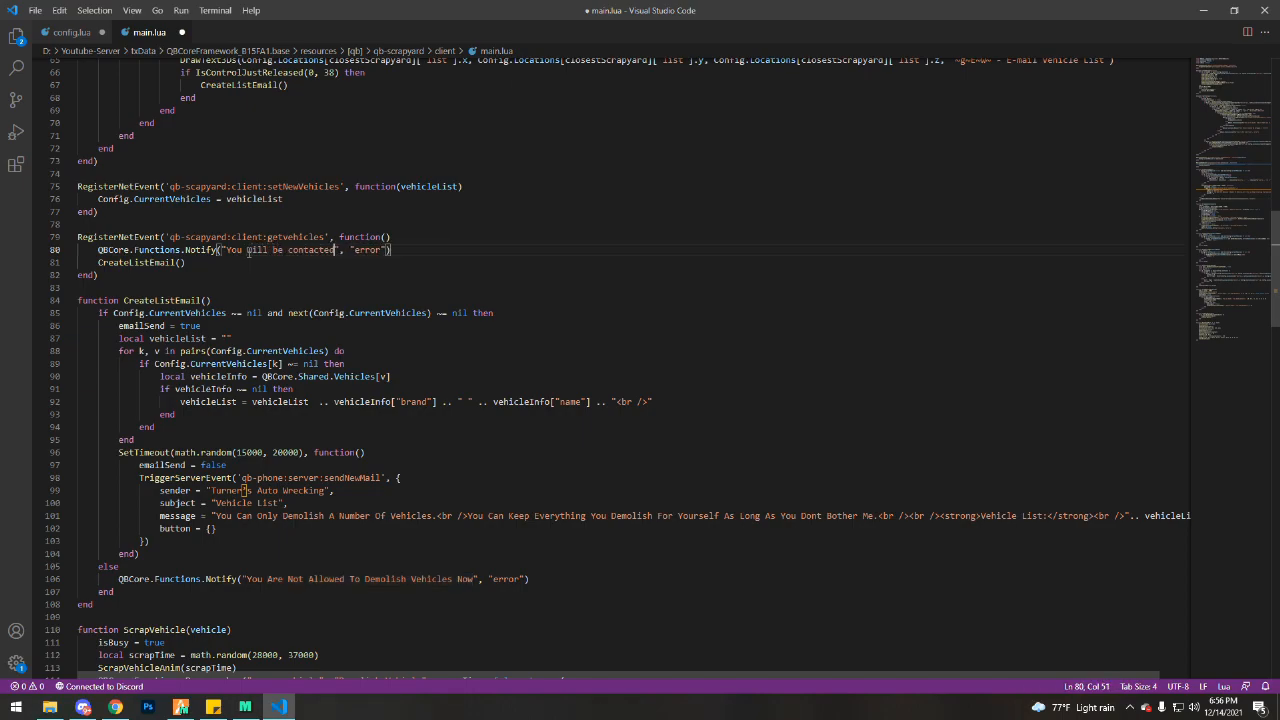
type("..")
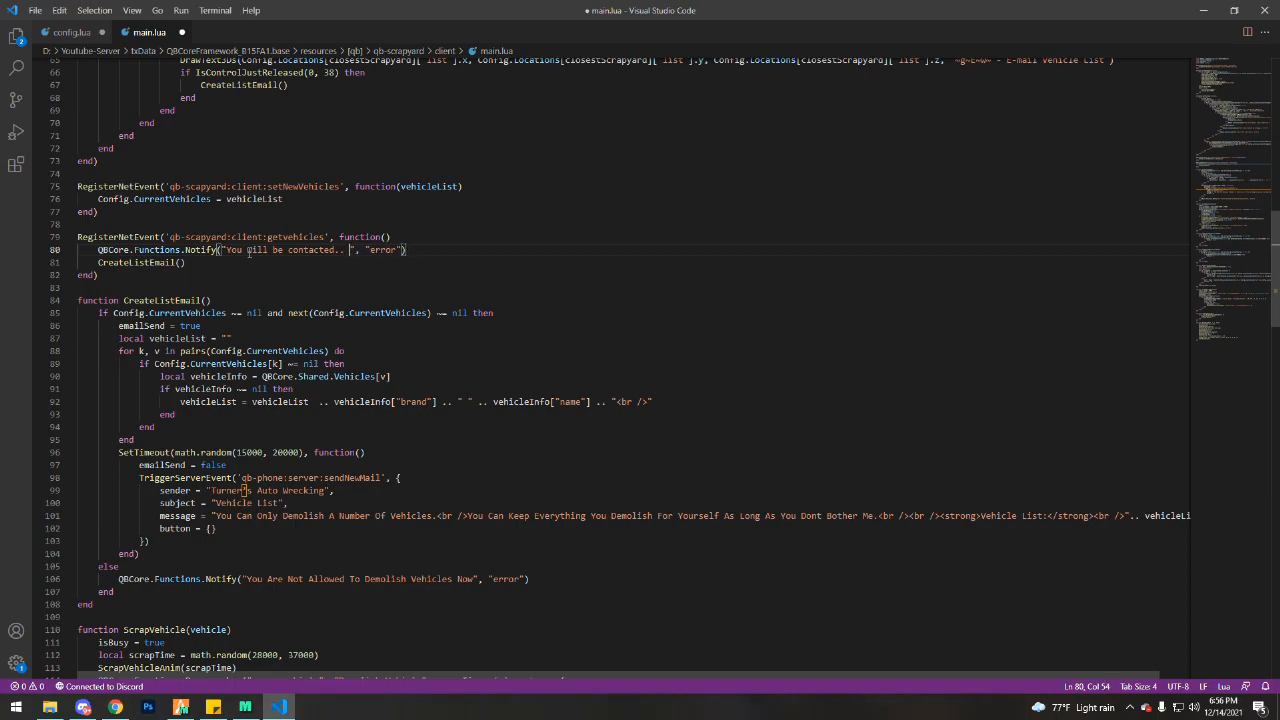
type("Now")
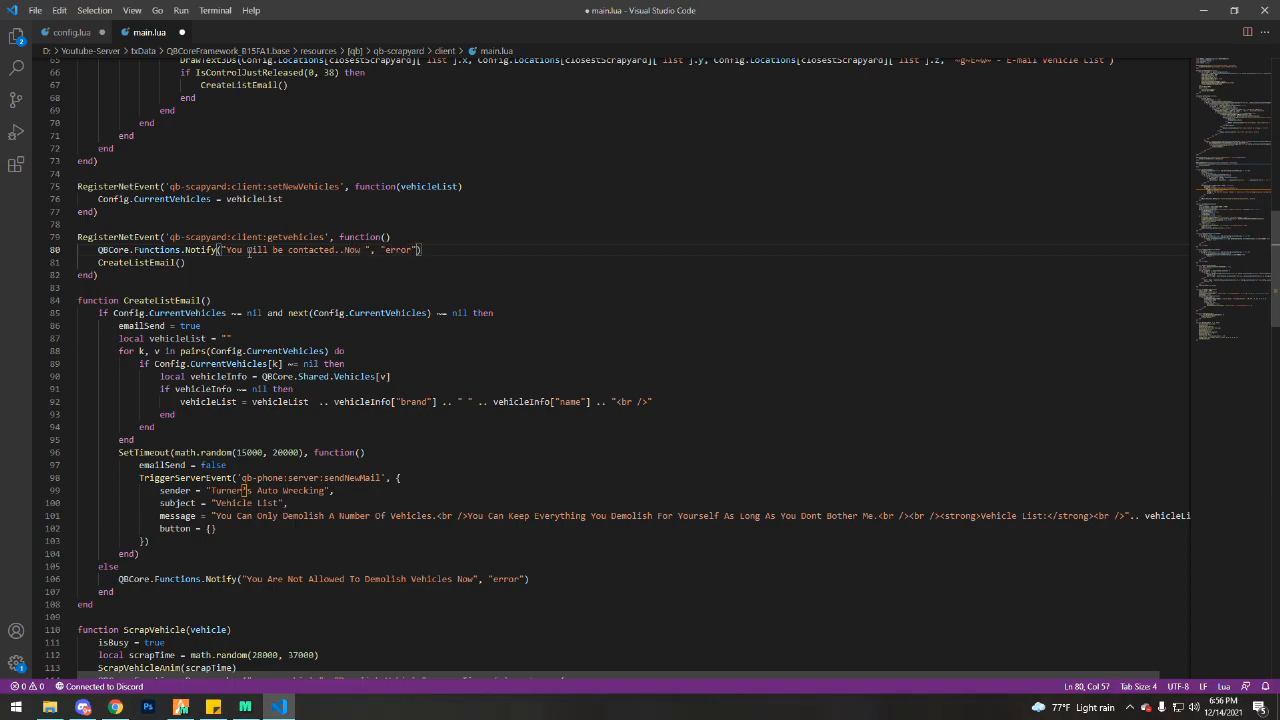
type("leave")
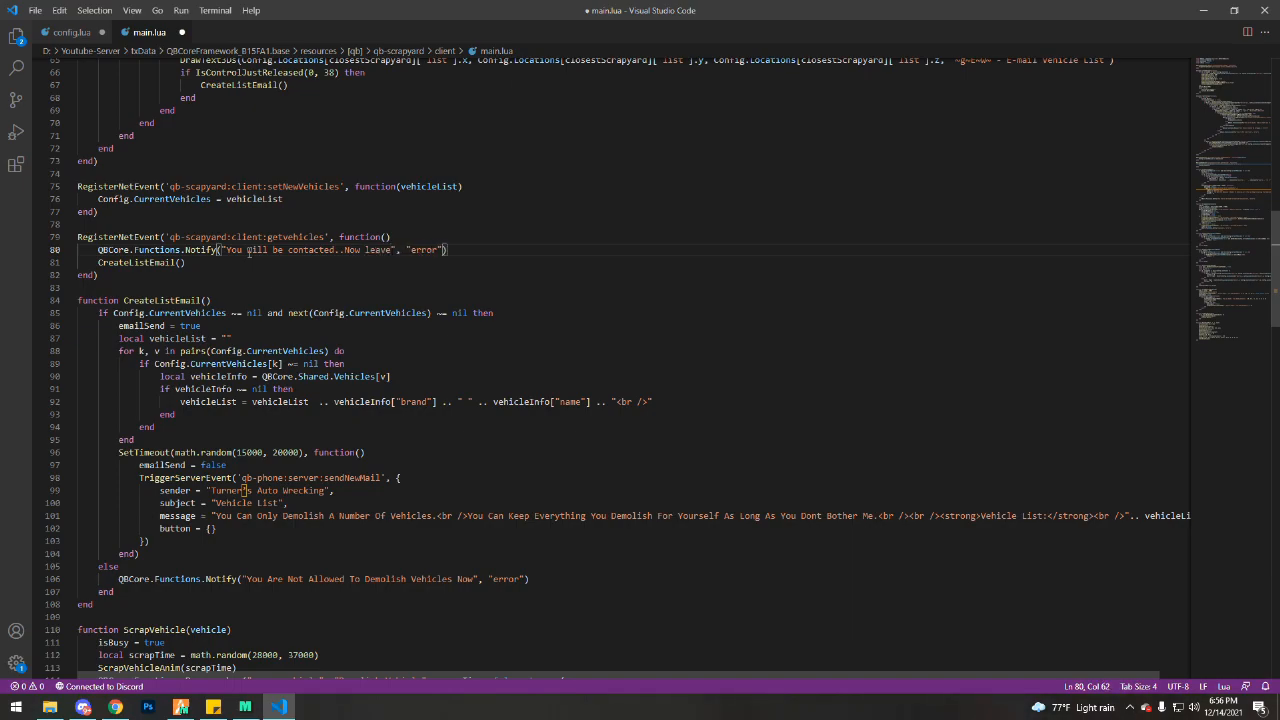
type("..")
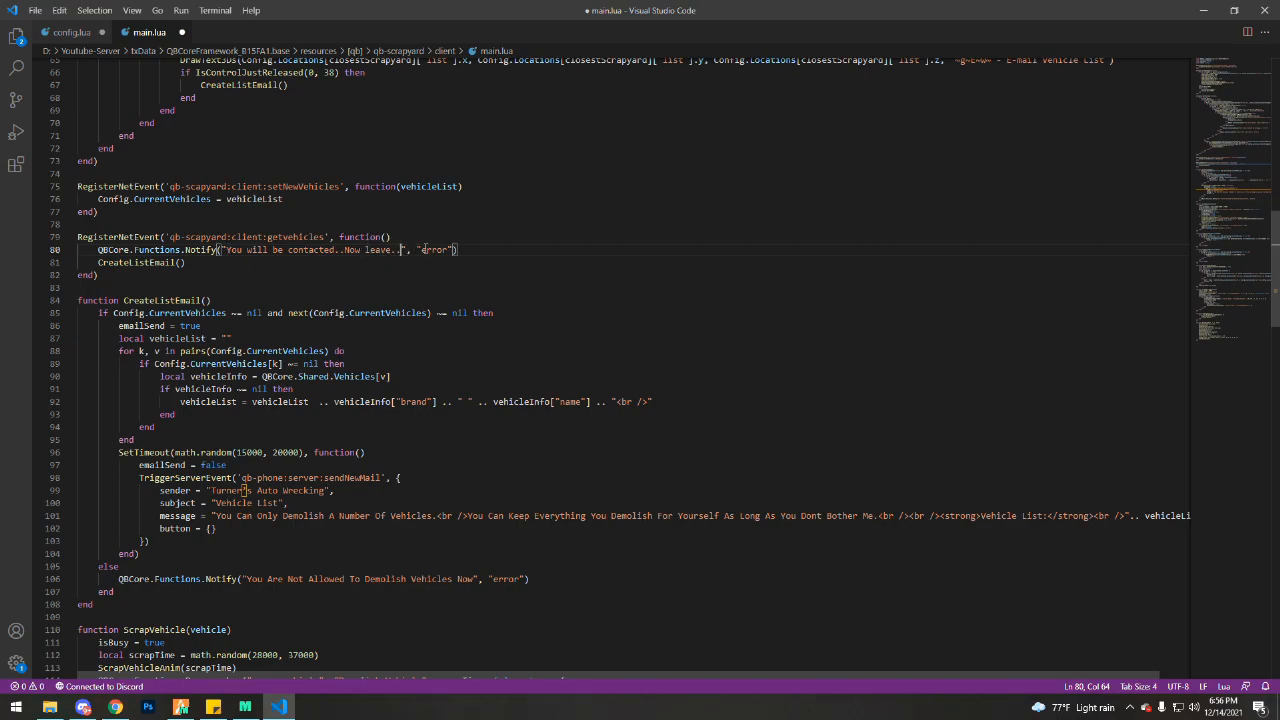
Step: Change the notification type from error to success and grab the getvehicles event name for the target
double_click(432, 250)
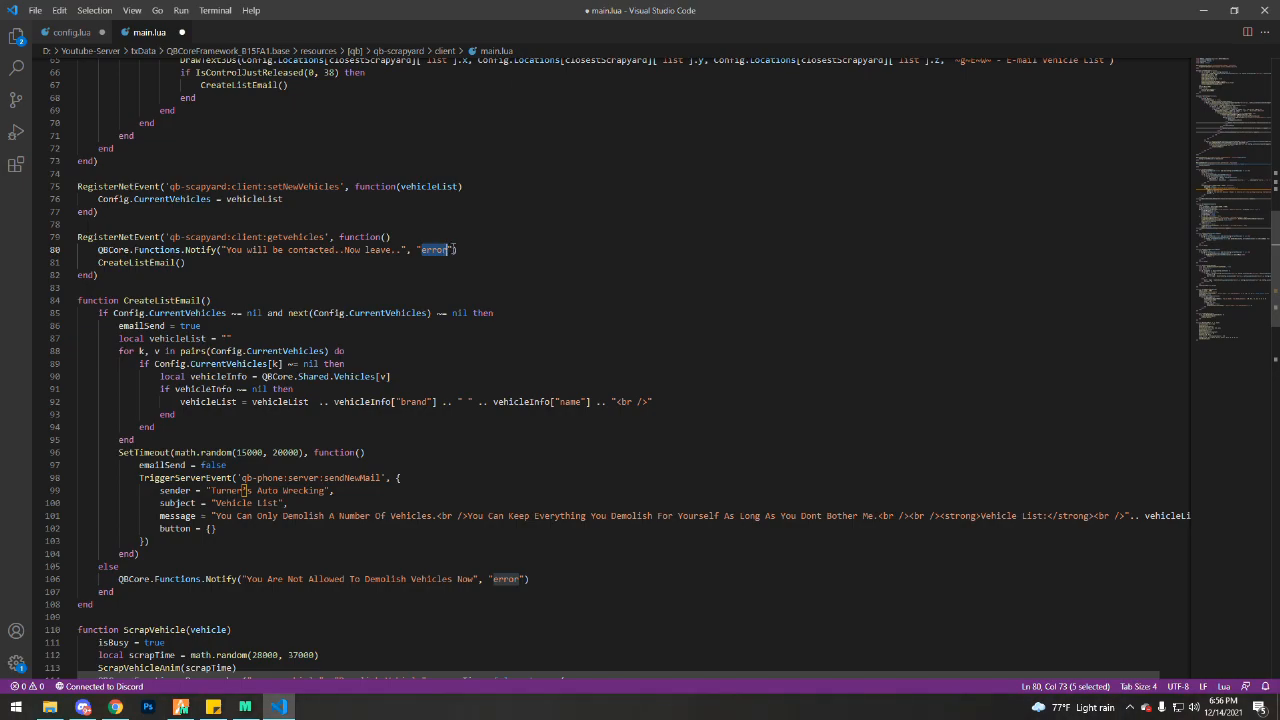
mouse_move(450, 249)
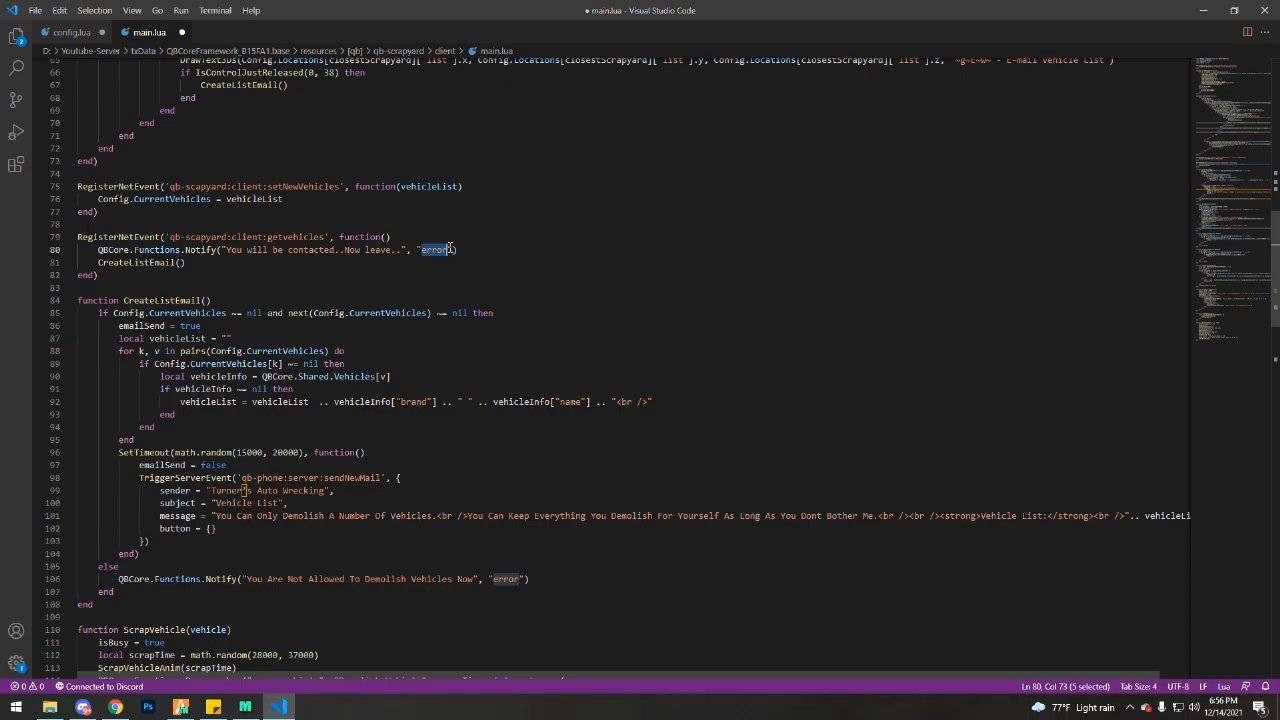
type("success")
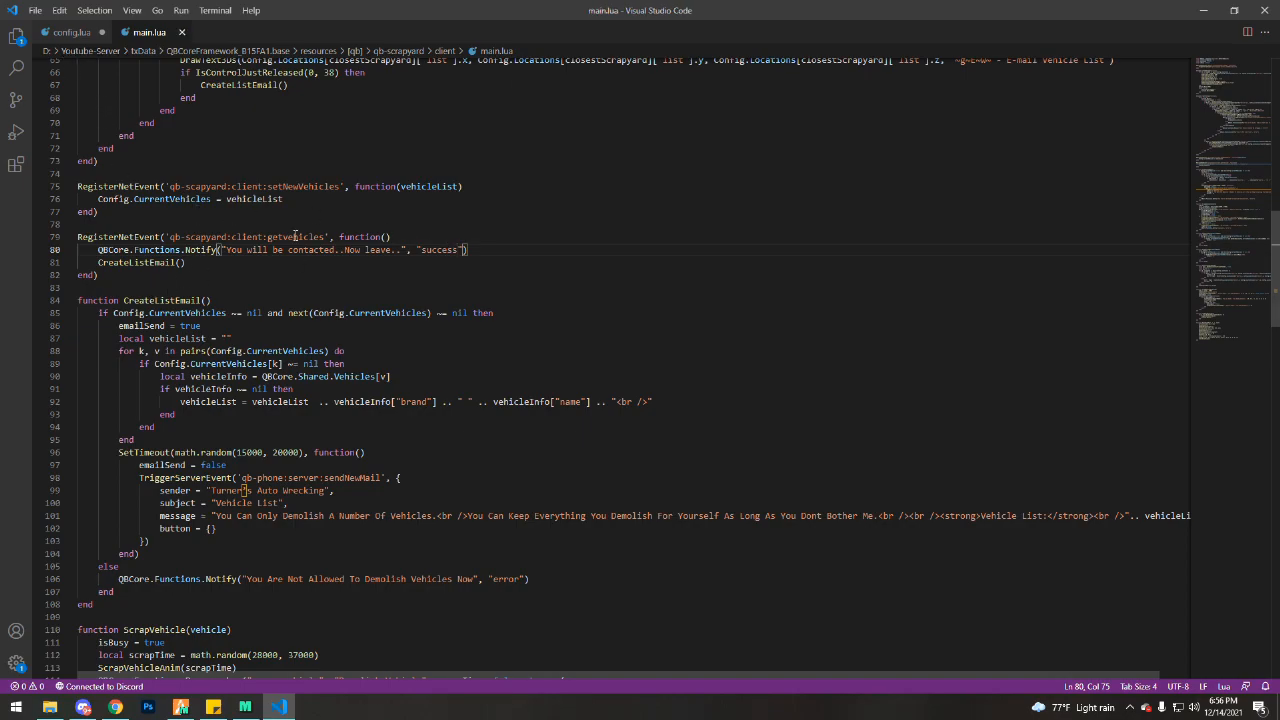
double_click(245, 237)
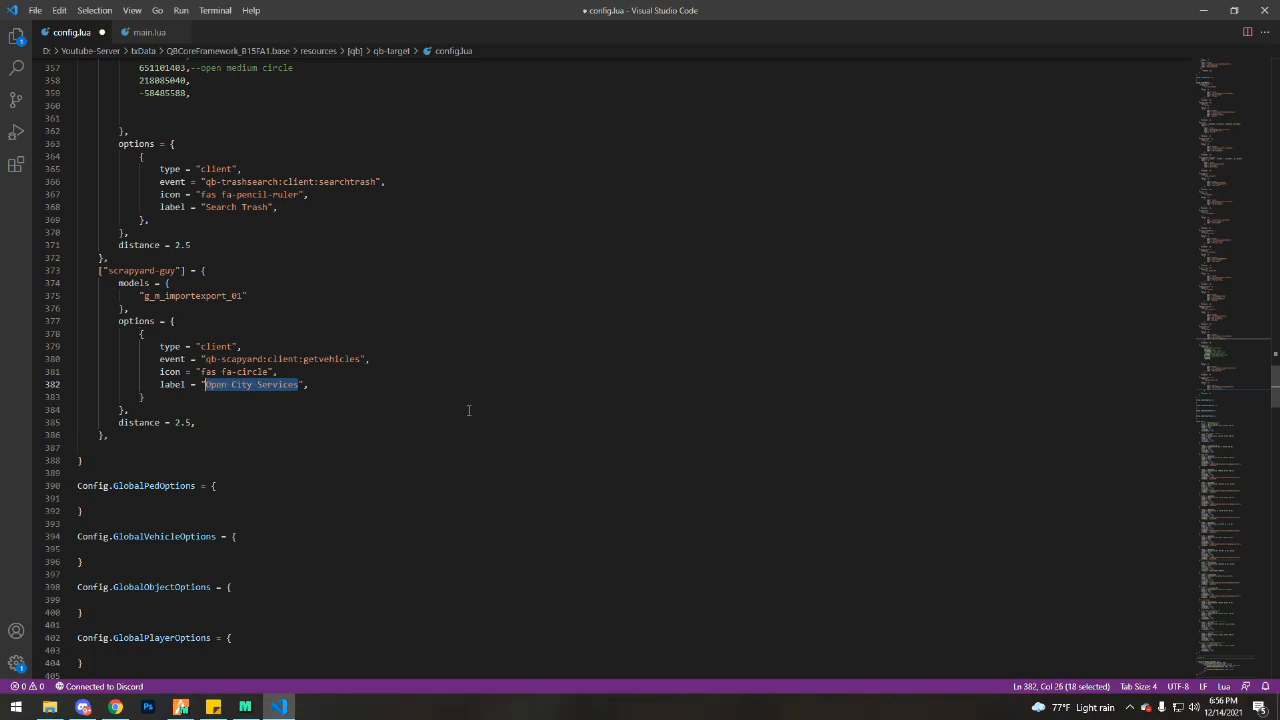
Step: Relabel the scrapyard-guy target option from Open City Services to 'Whats this??'
type("Whats \",")
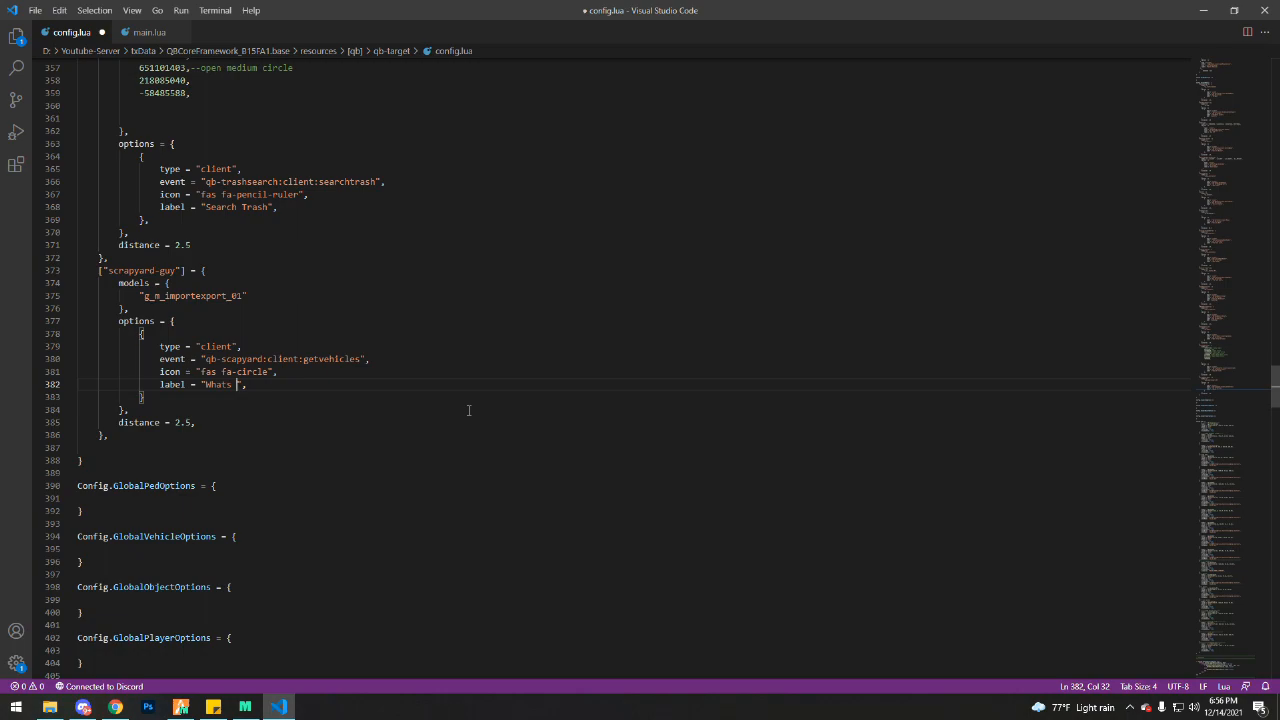
type("this??")
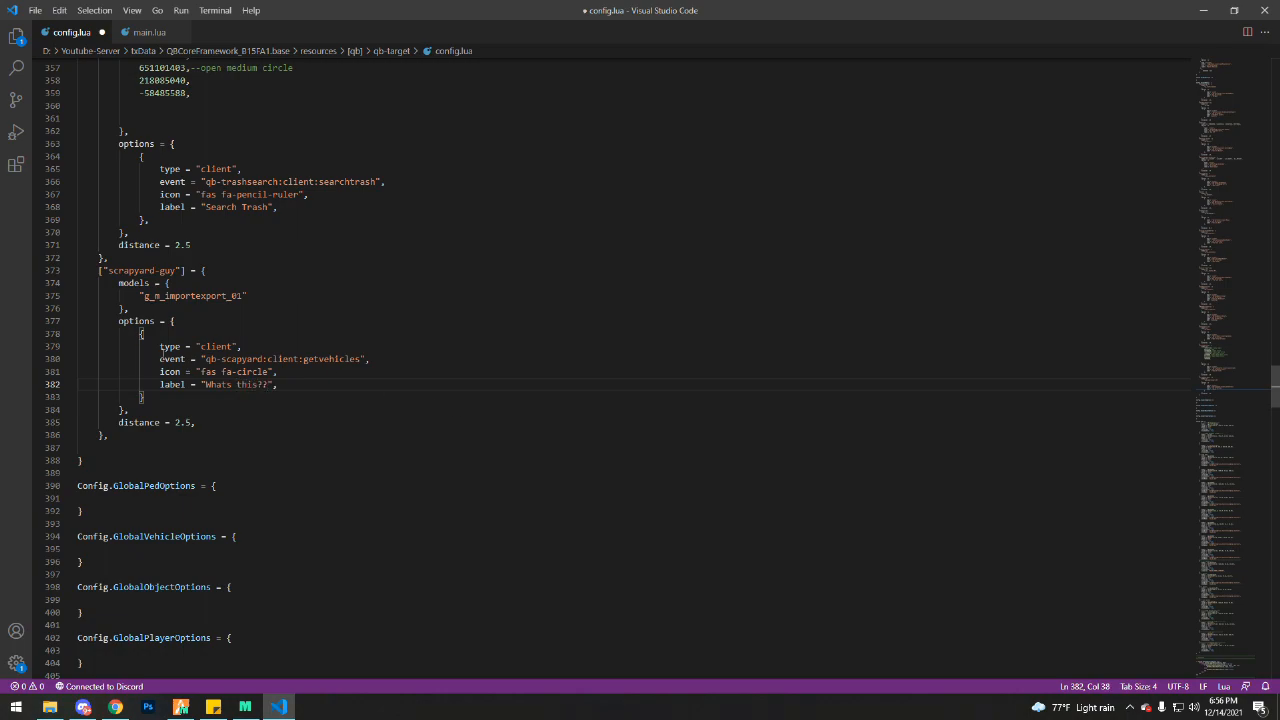
Step: Copy the amazon-pay icon's HTML snippet from the Font Awesome page
left_click(245, 11)
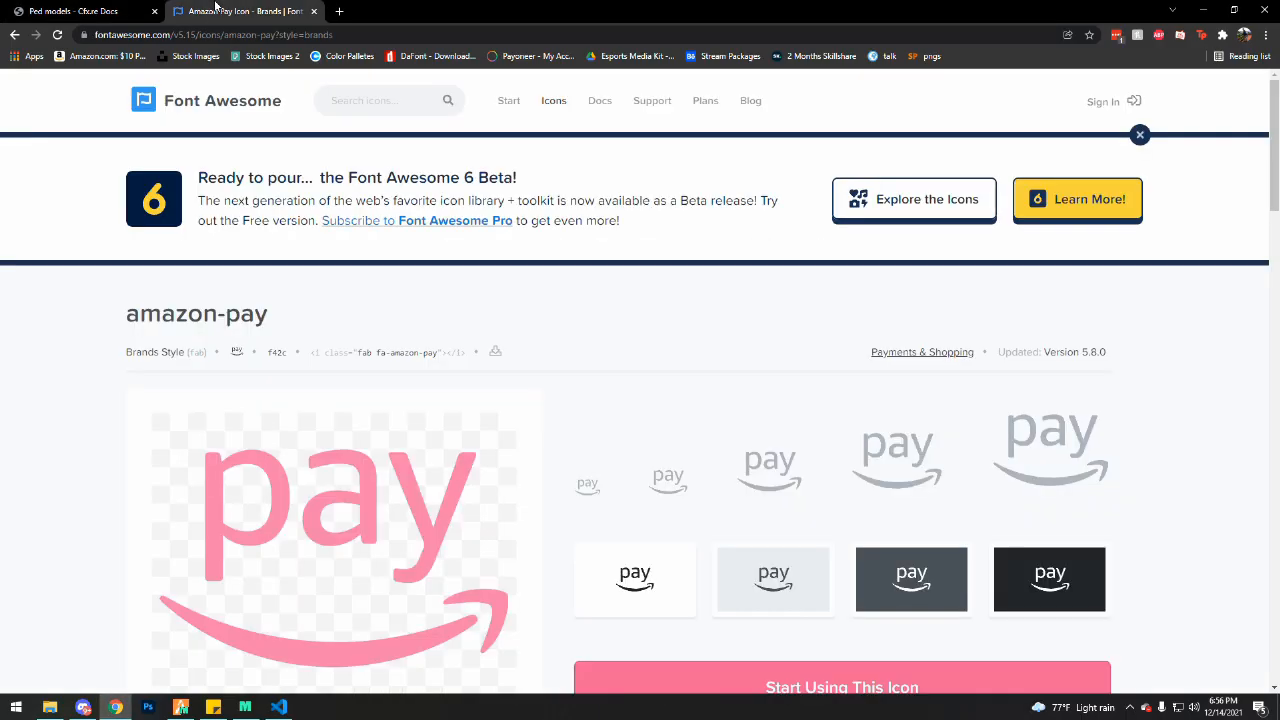
scroll("down", 3)
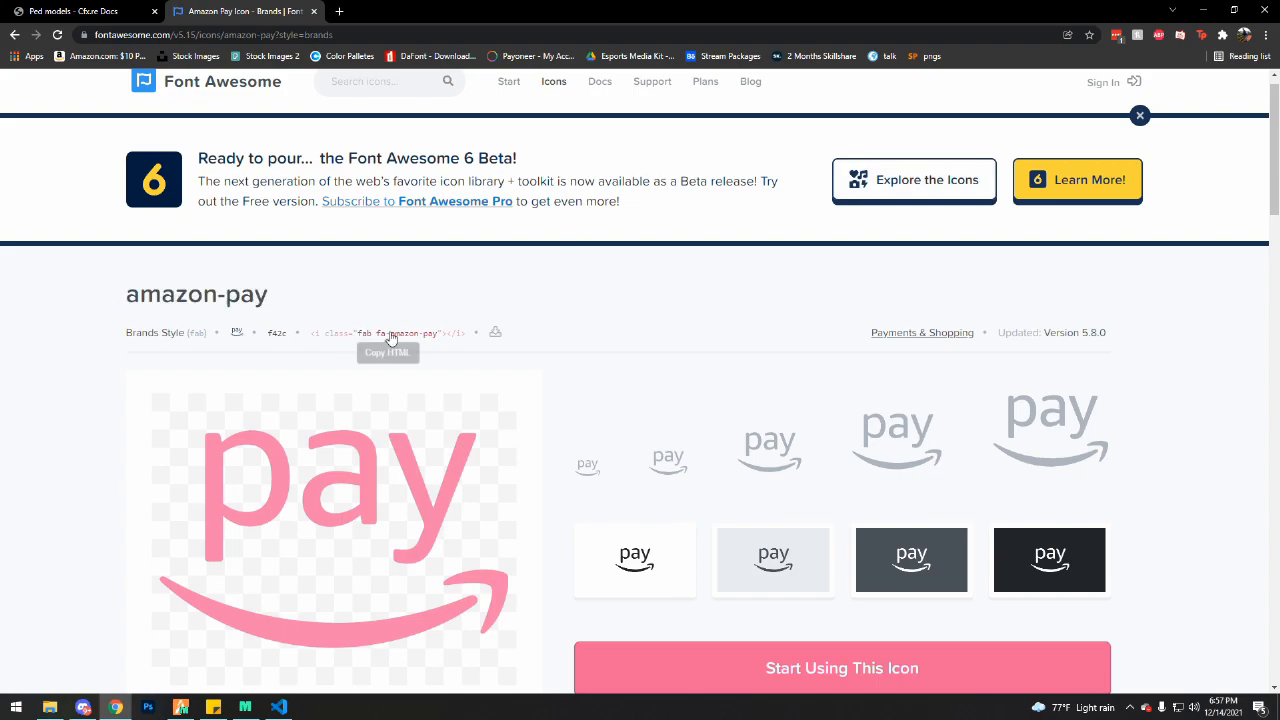
left_click(279, 707)
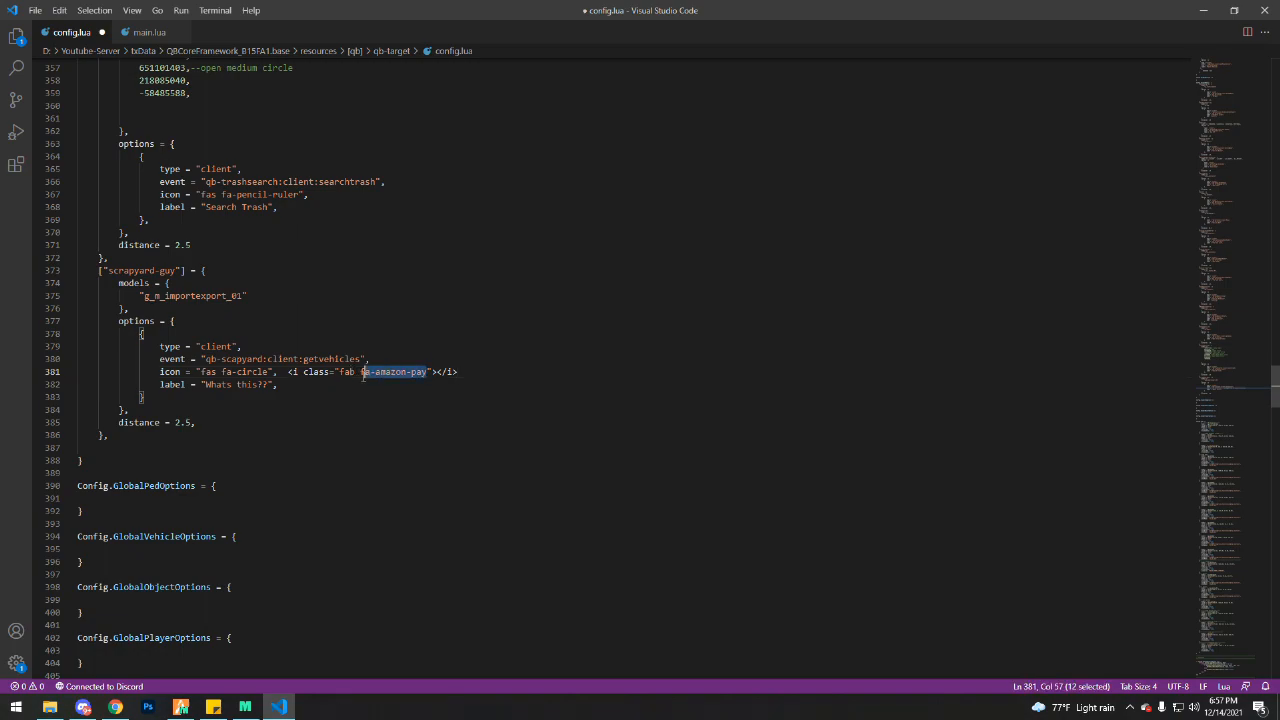
Step: Trim the pasted snippet so the option's icon value is just 'fab fa-amazon-pay'
key("Delete")
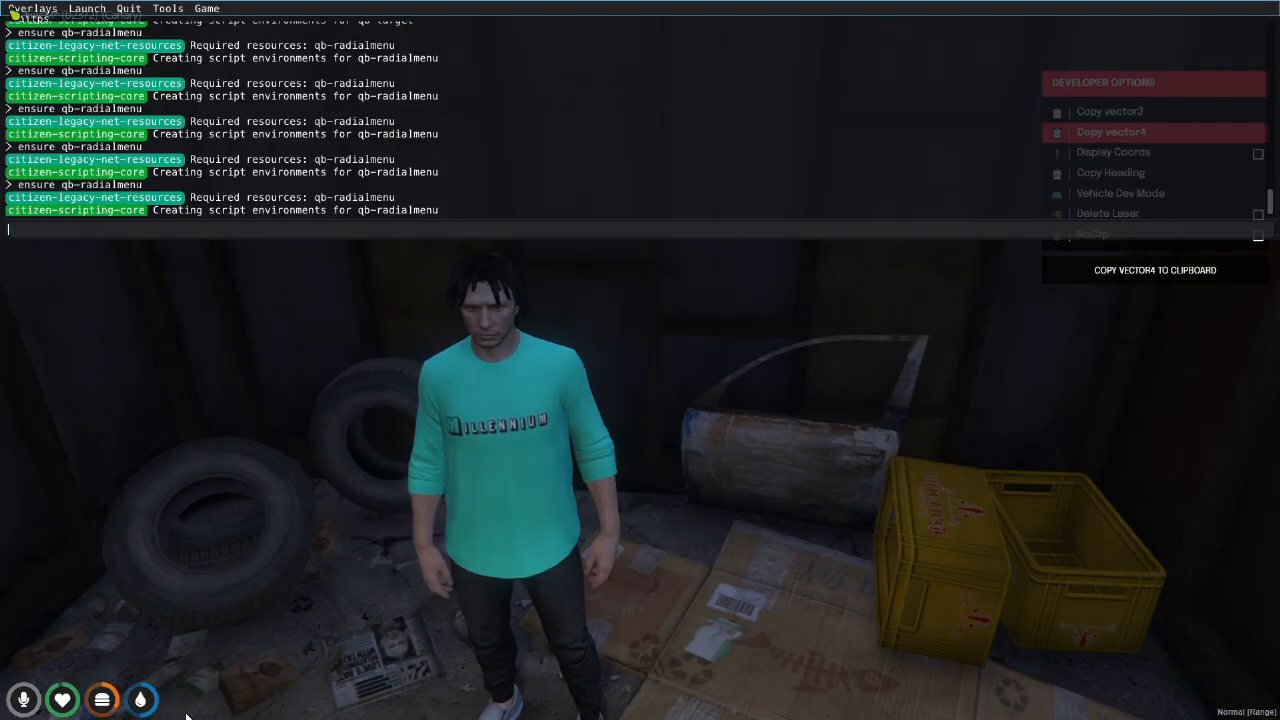
Step: Run 'ensure qb-target' and 'ensure qb-scrapyard' in the F8 console to restart both resources
type("ensure qb")
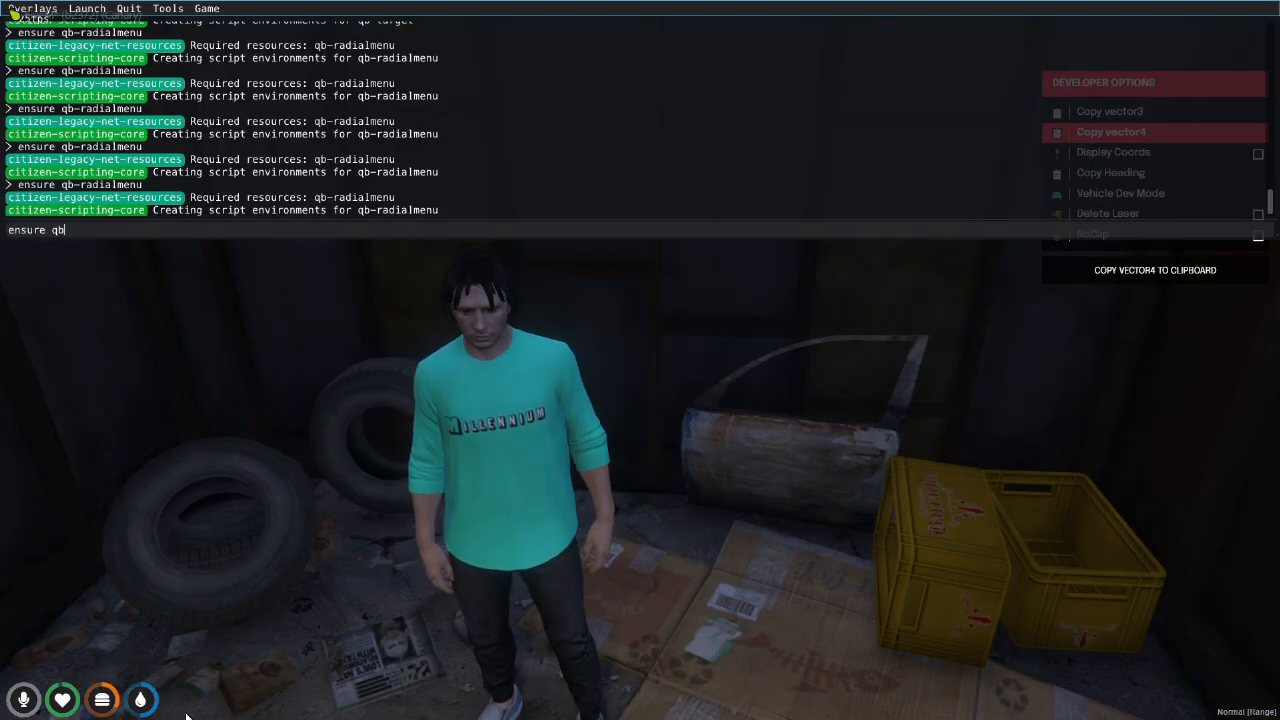
key("enter")
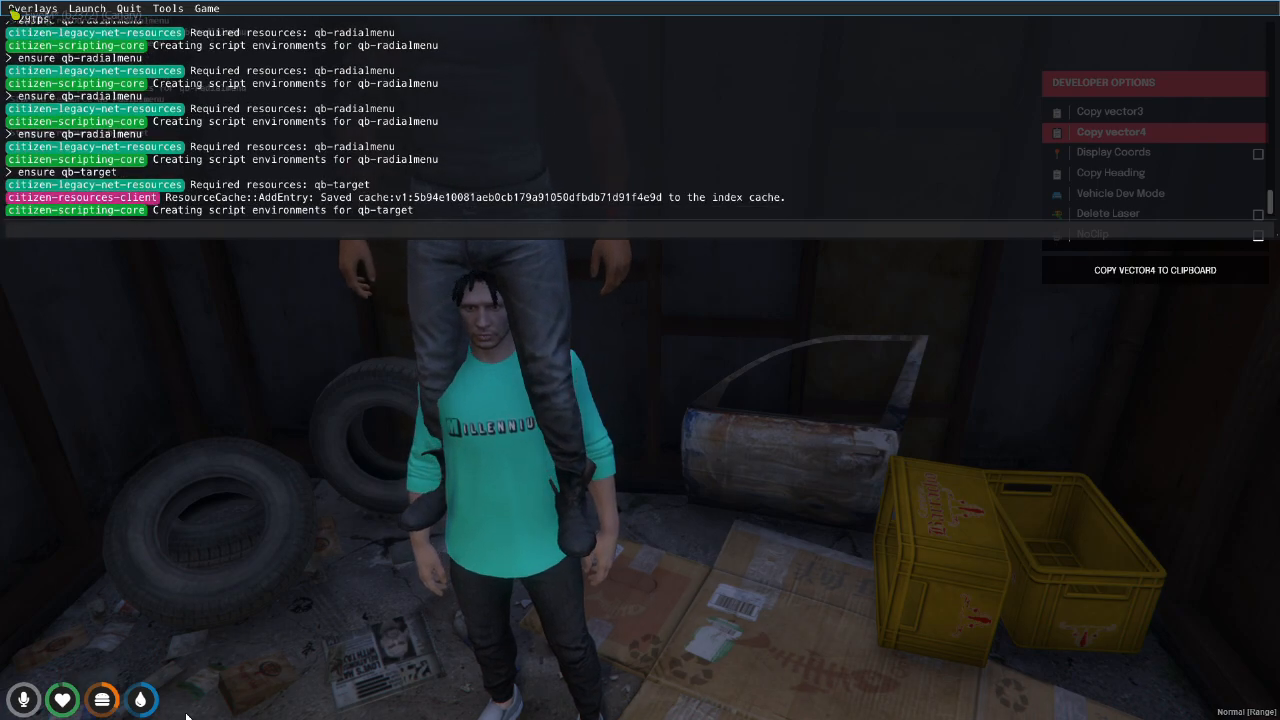
type("ensure")
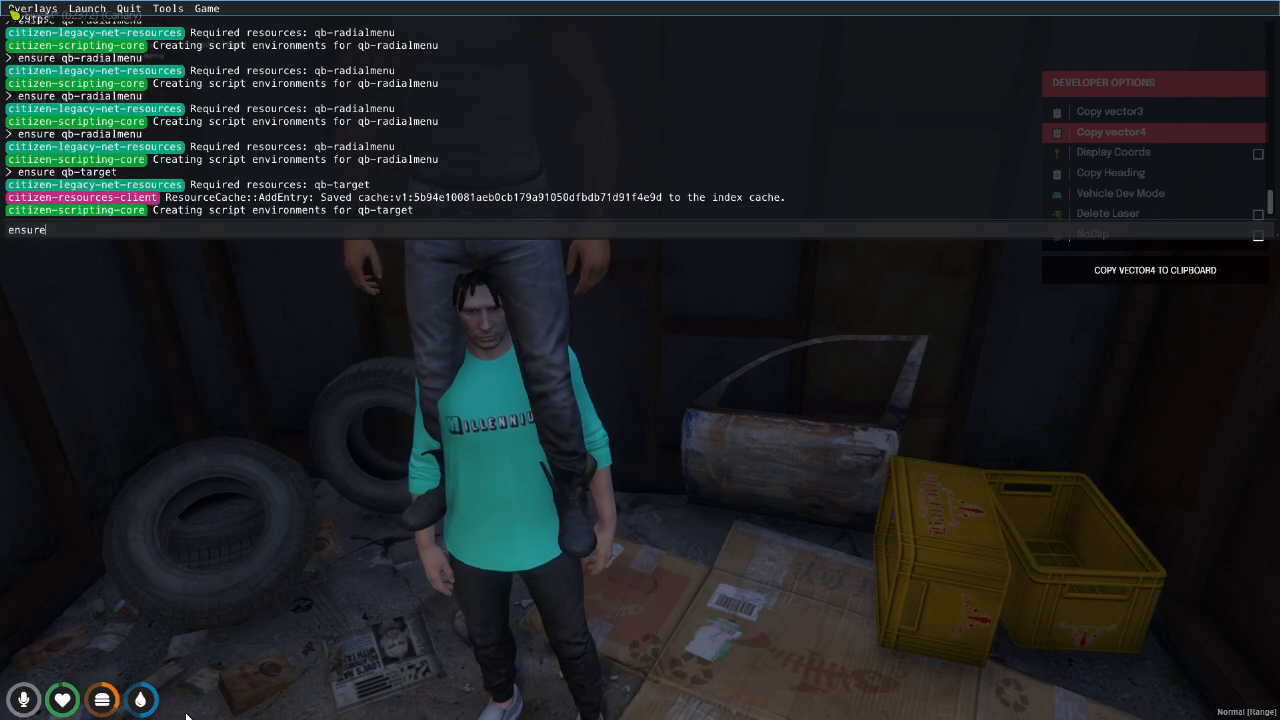
type("qb-s")
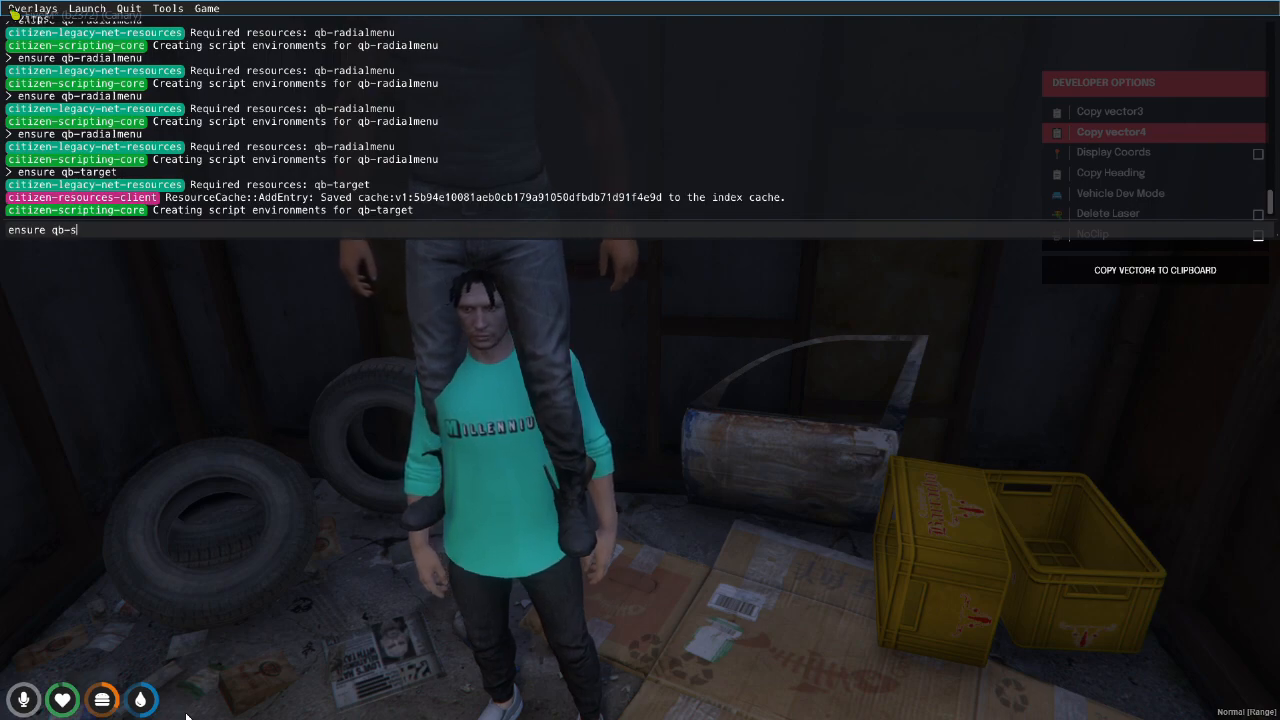
type("crapyar")
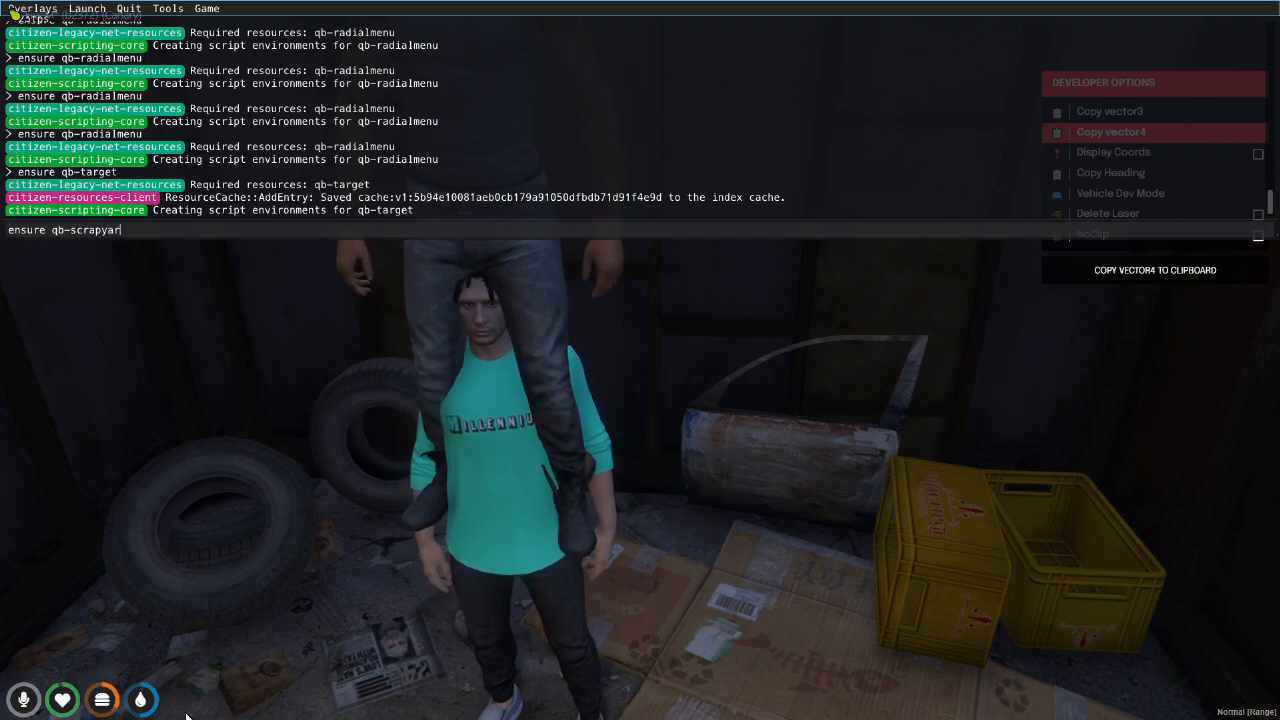
key("enter")
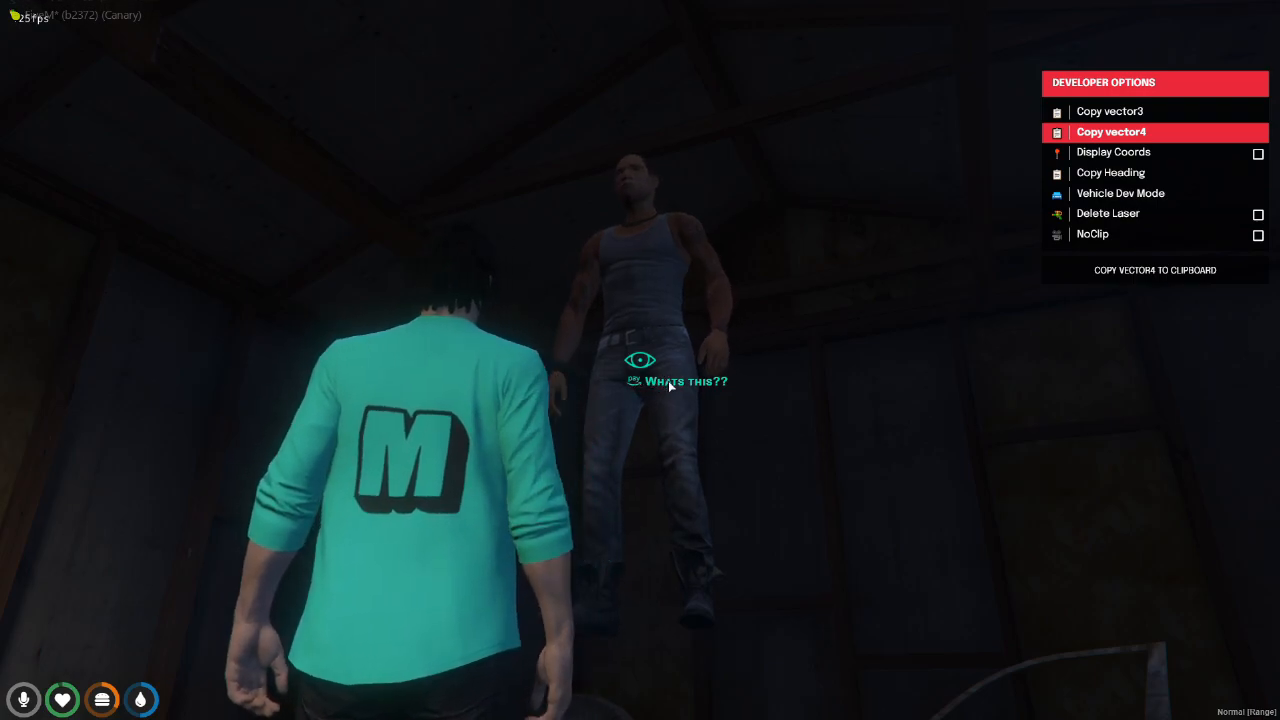
mouse_move(995, 114)
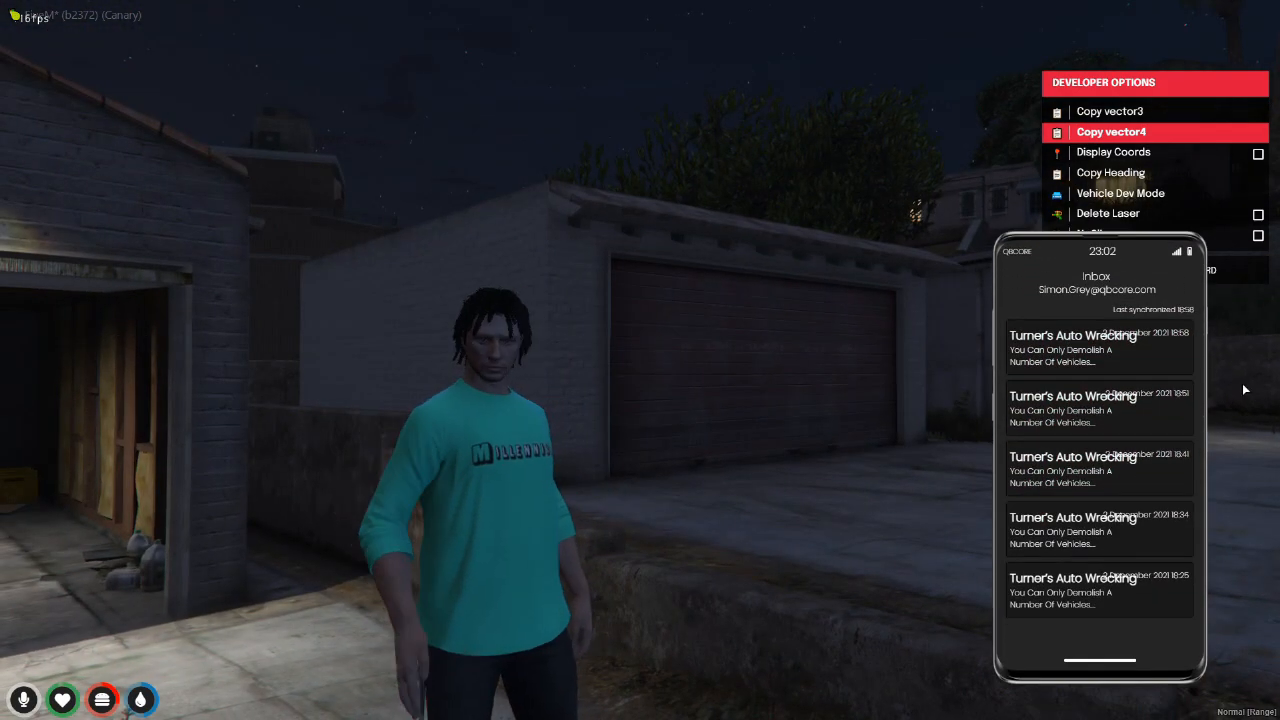
Step: Read the newest Turner's Auto Wrecking email showing the vehicle list in the phone's Mail app
left_click(1099, 347)
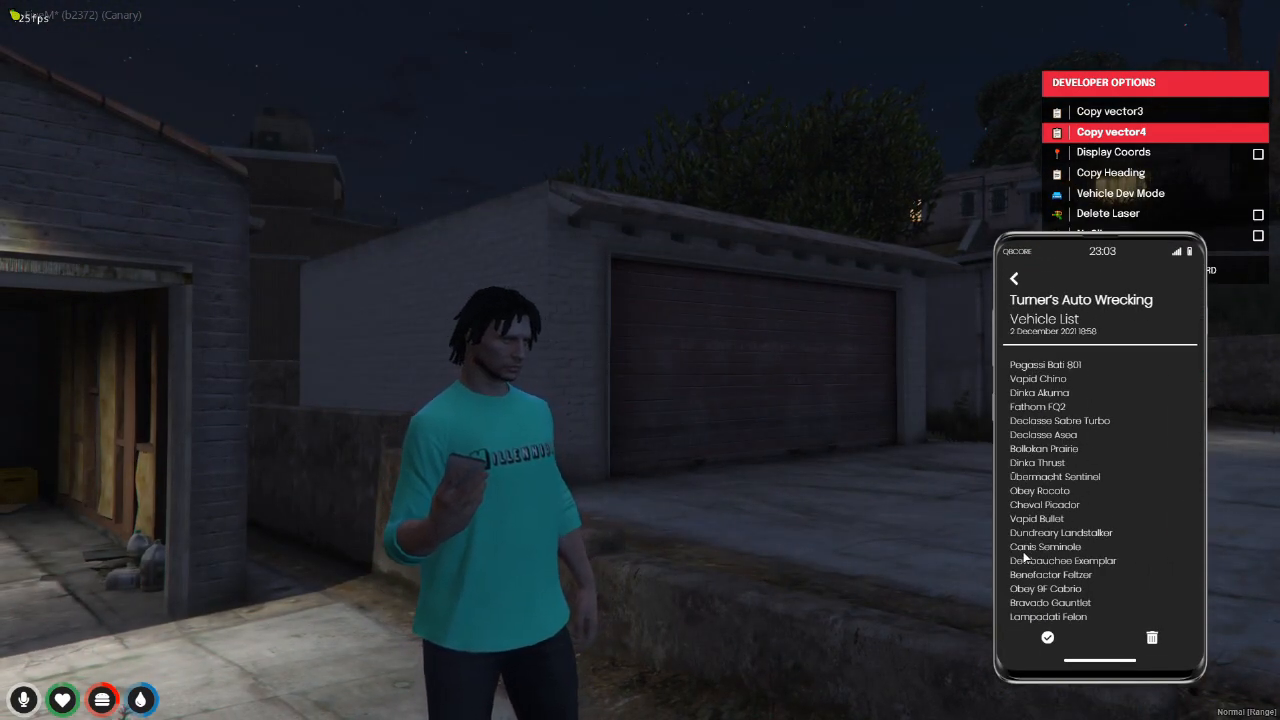